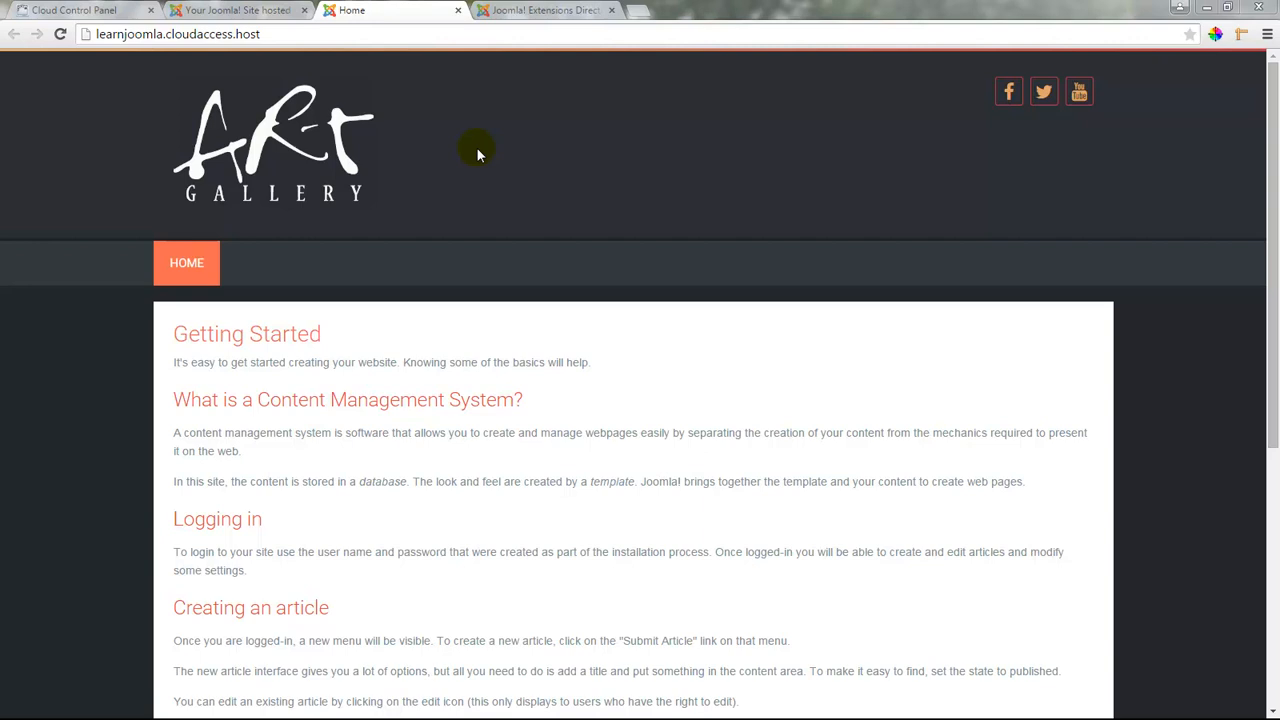
mouse_move(290, 22)
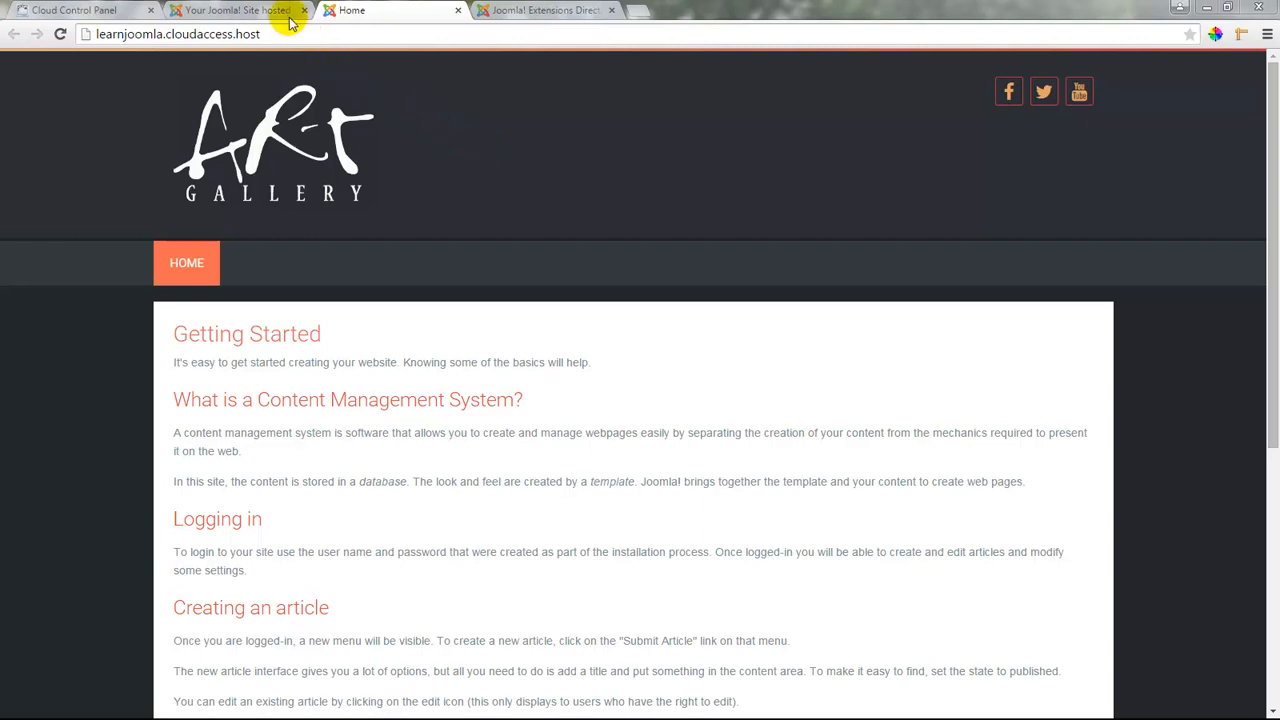
Switch from the Art Gallery front end to the Joomla administrator control panel
click(240, 10)
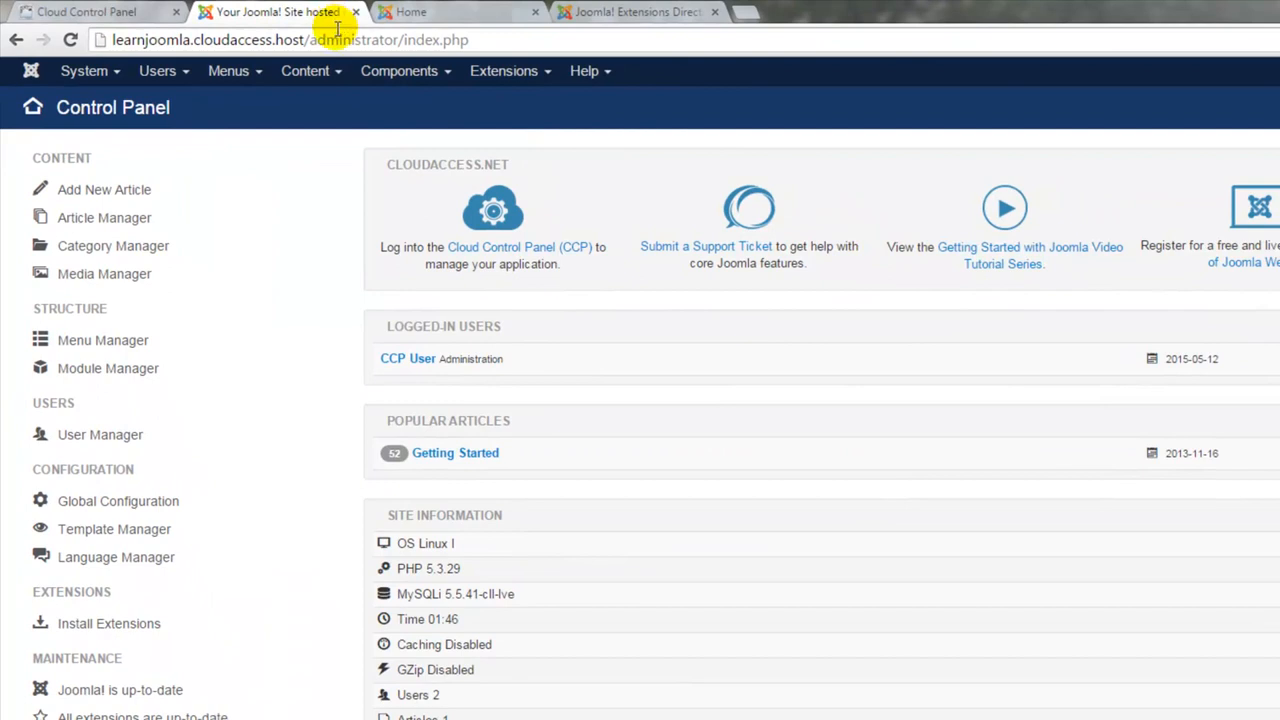
mouse_move(424, 448)
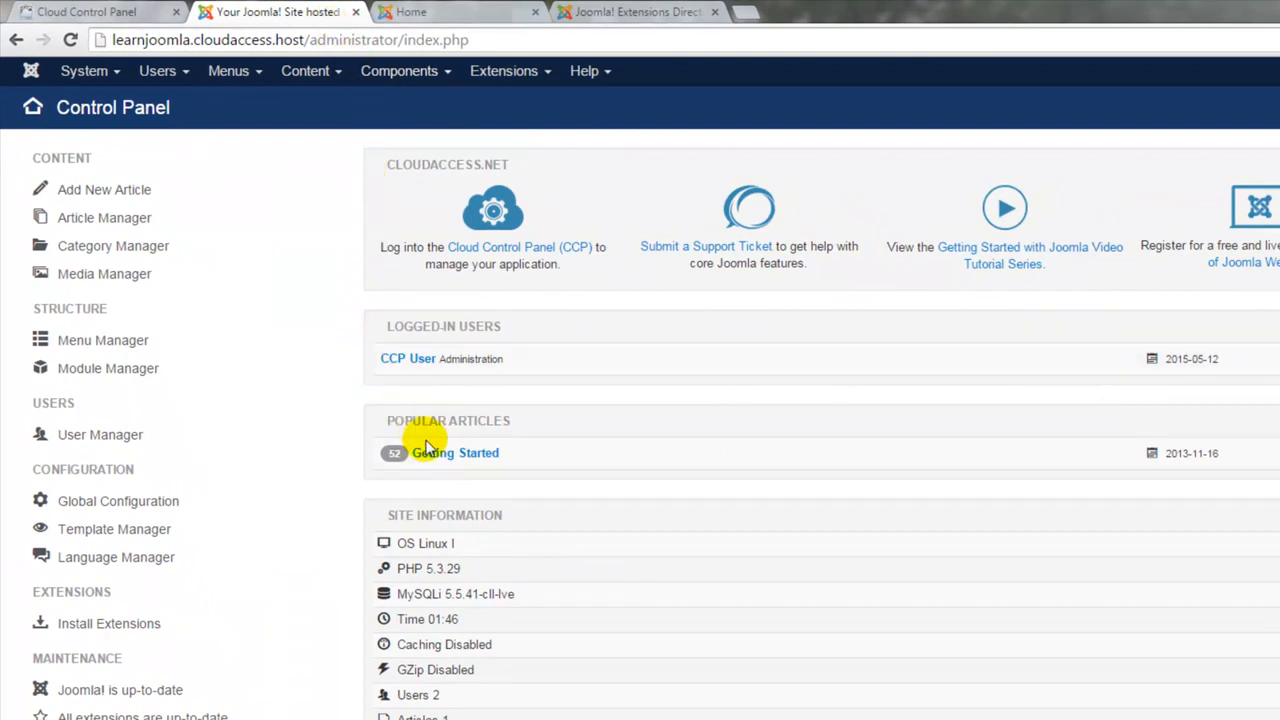
mouse_move(436, 460)
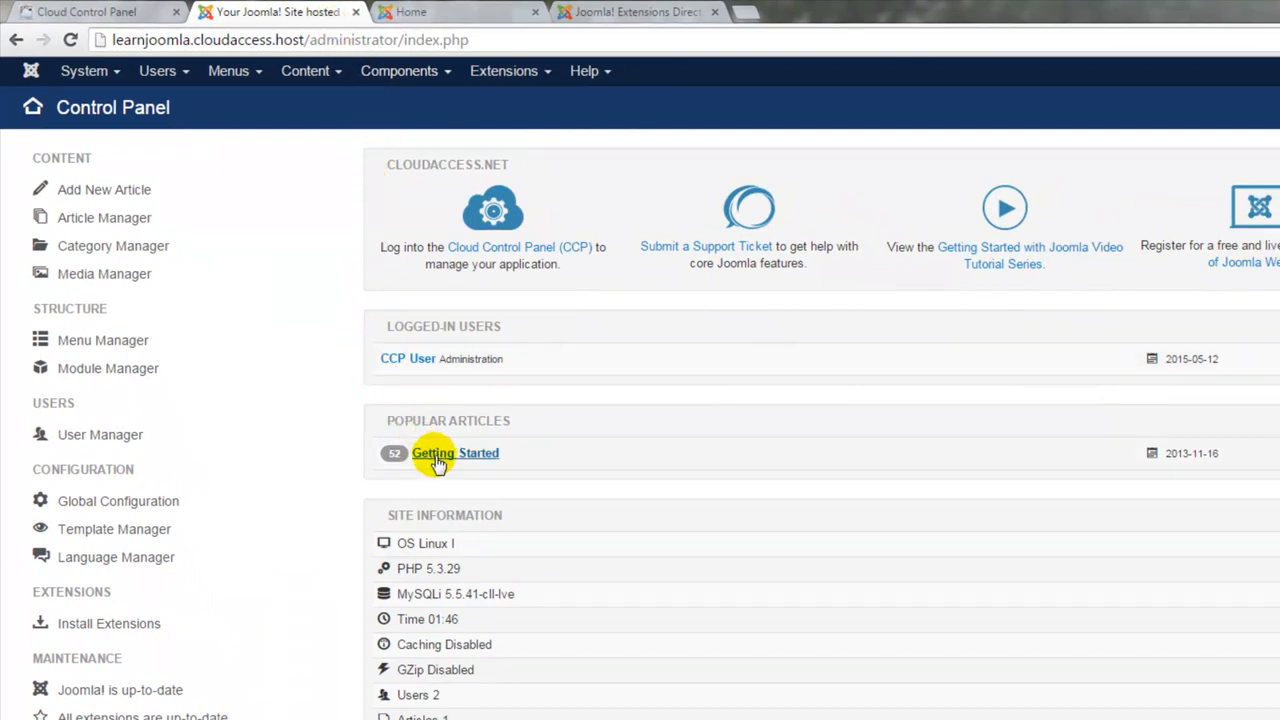
Open the Getting Started article from Popular Articles and view its body in the current editor
click(456, 452)
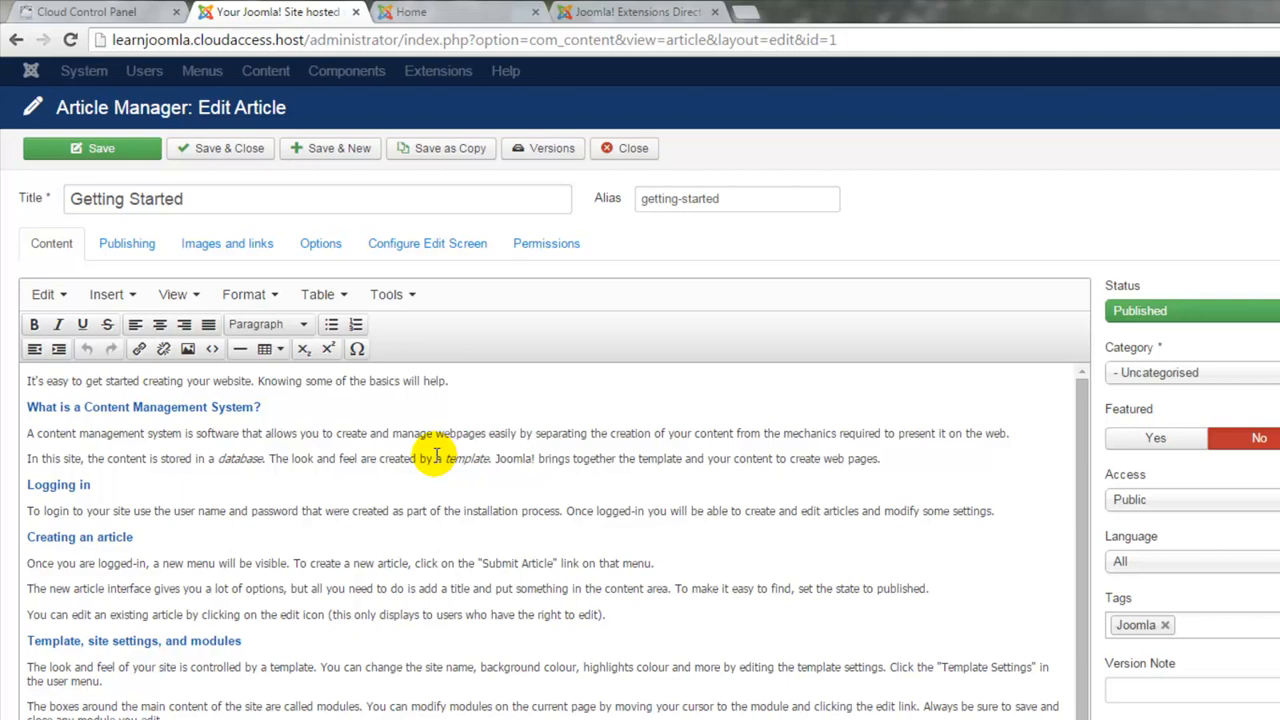
scroll(down, 3)
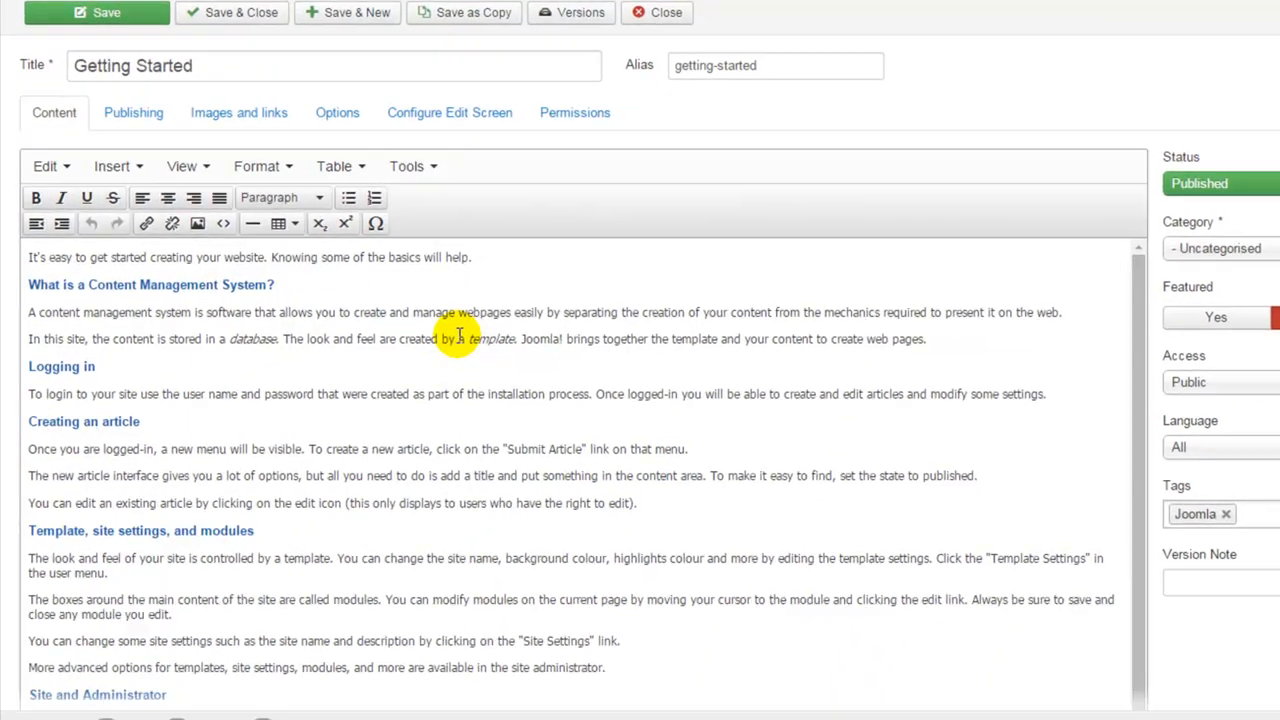
scroll(down, 3)
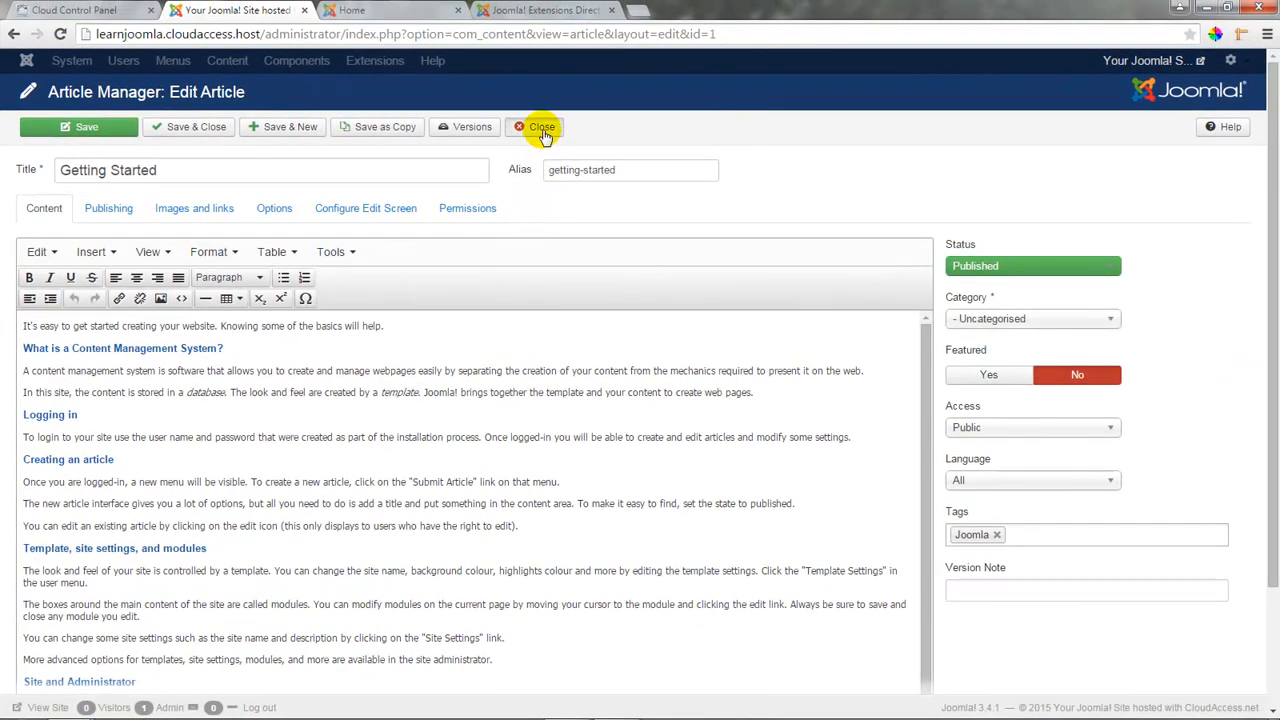
Close the article unsaved, return to the Control Panel and list the Extensions menu choices
click(540, 126)
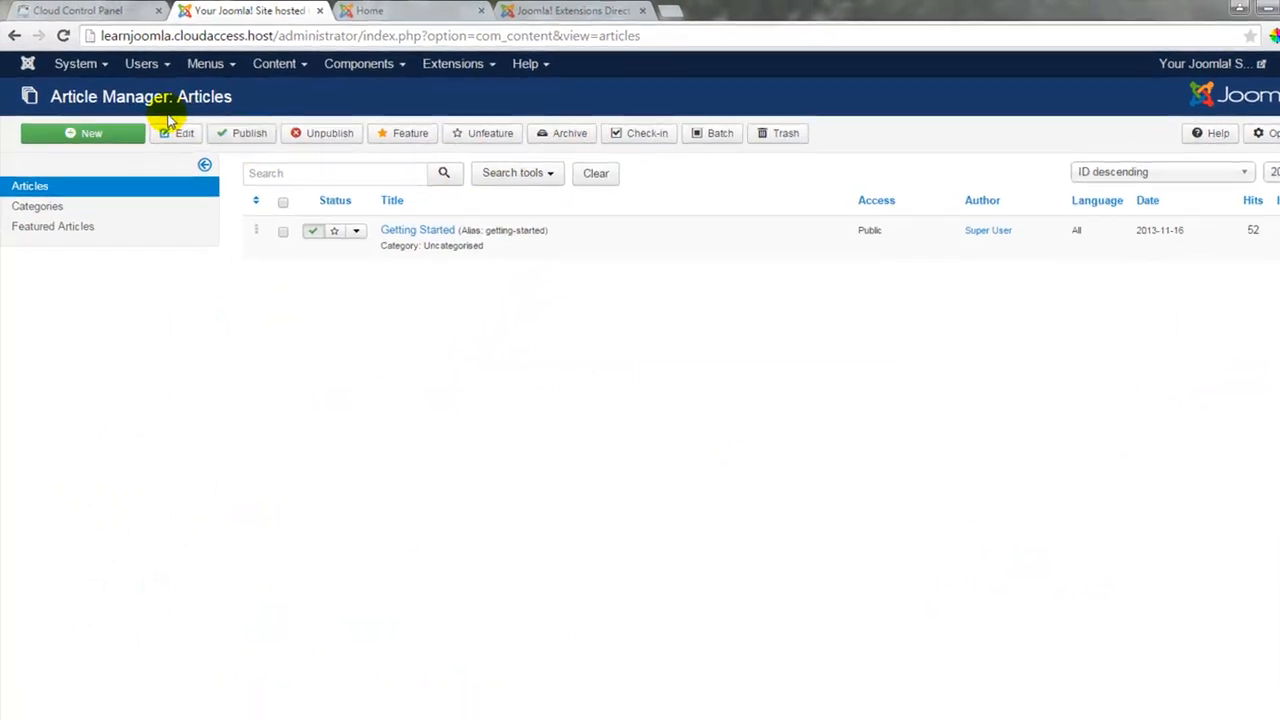
click(76, 62)
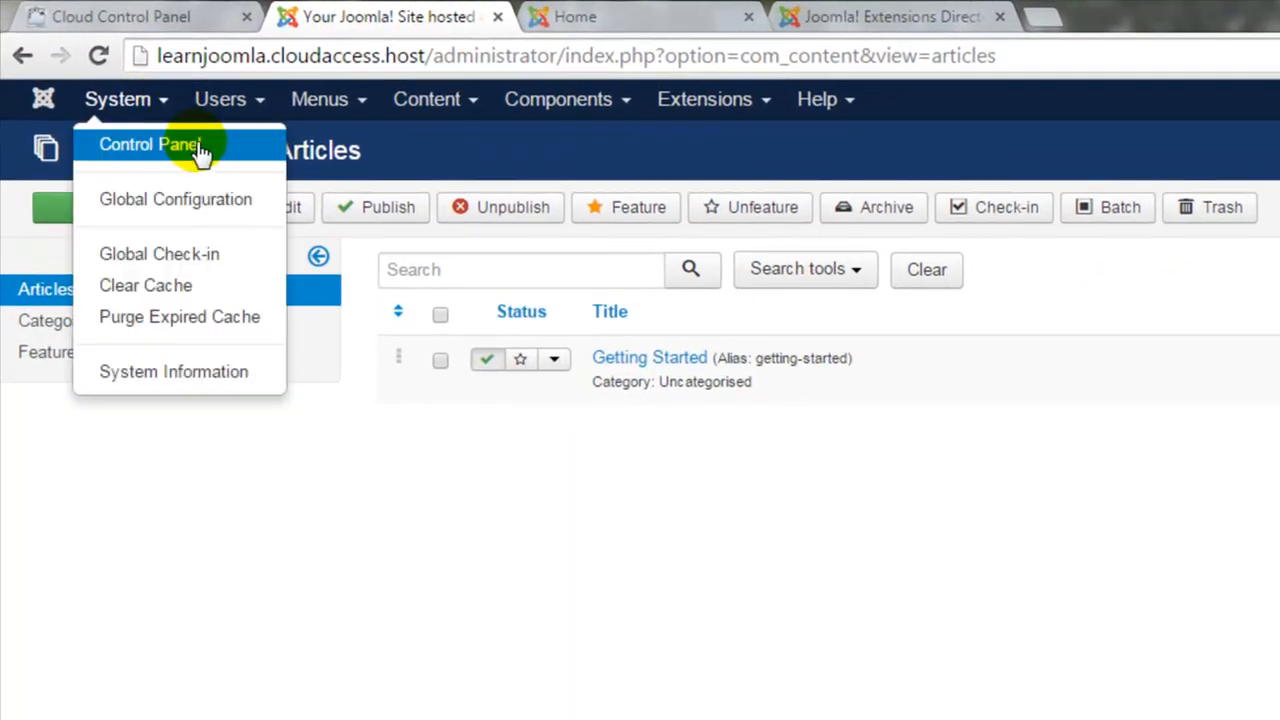
click(150, 144)
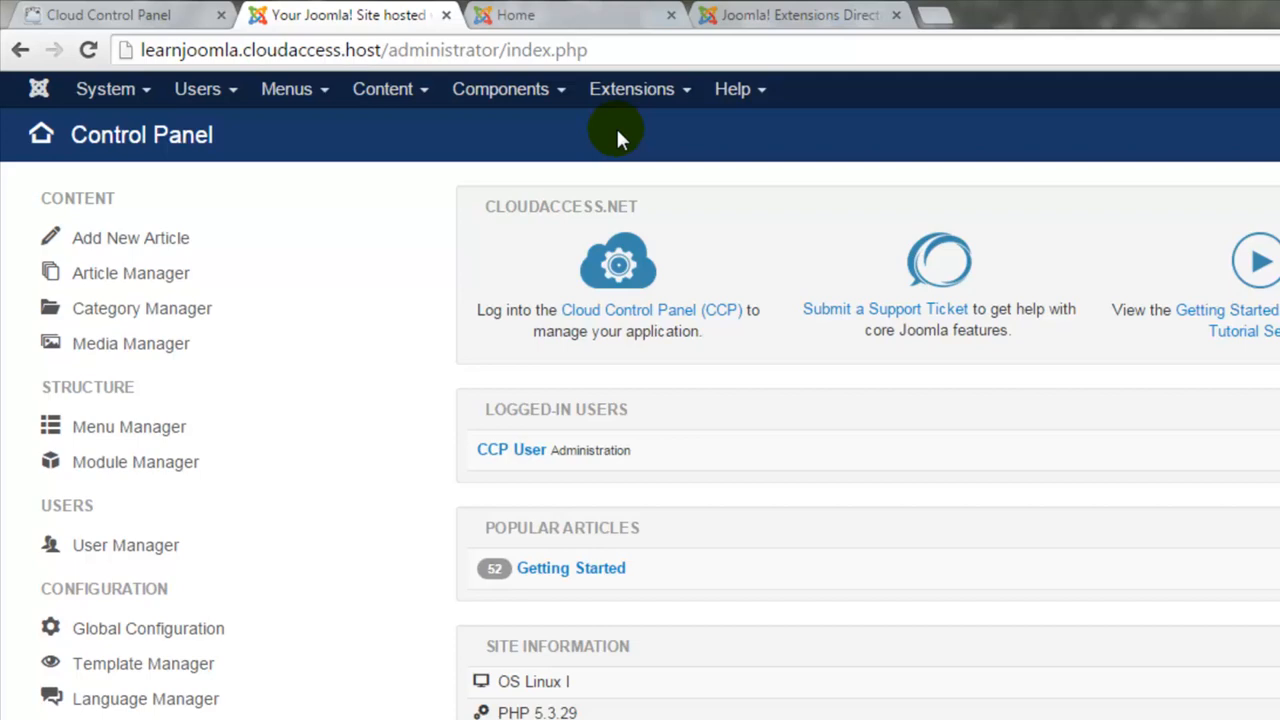
click(632, 88)
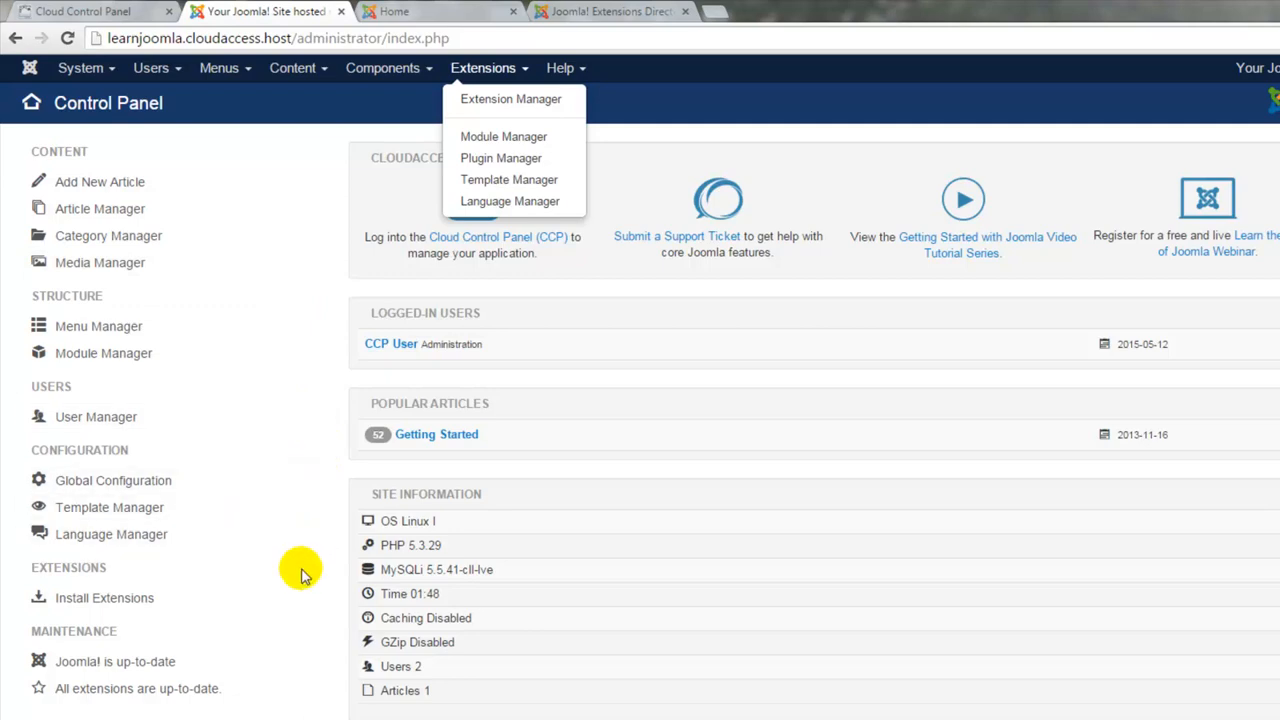
mouse_move(208, 608)
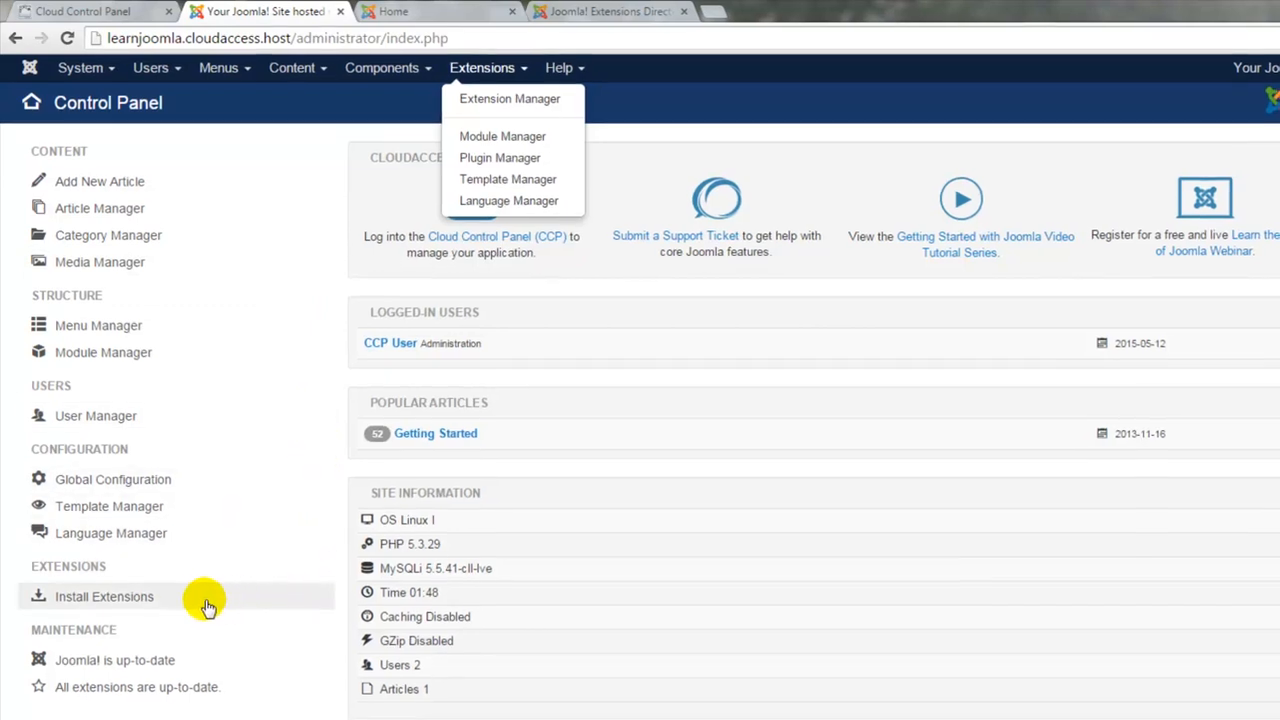
Go to Install Extensions to reach the Extension Manager install page
click(104, 596)
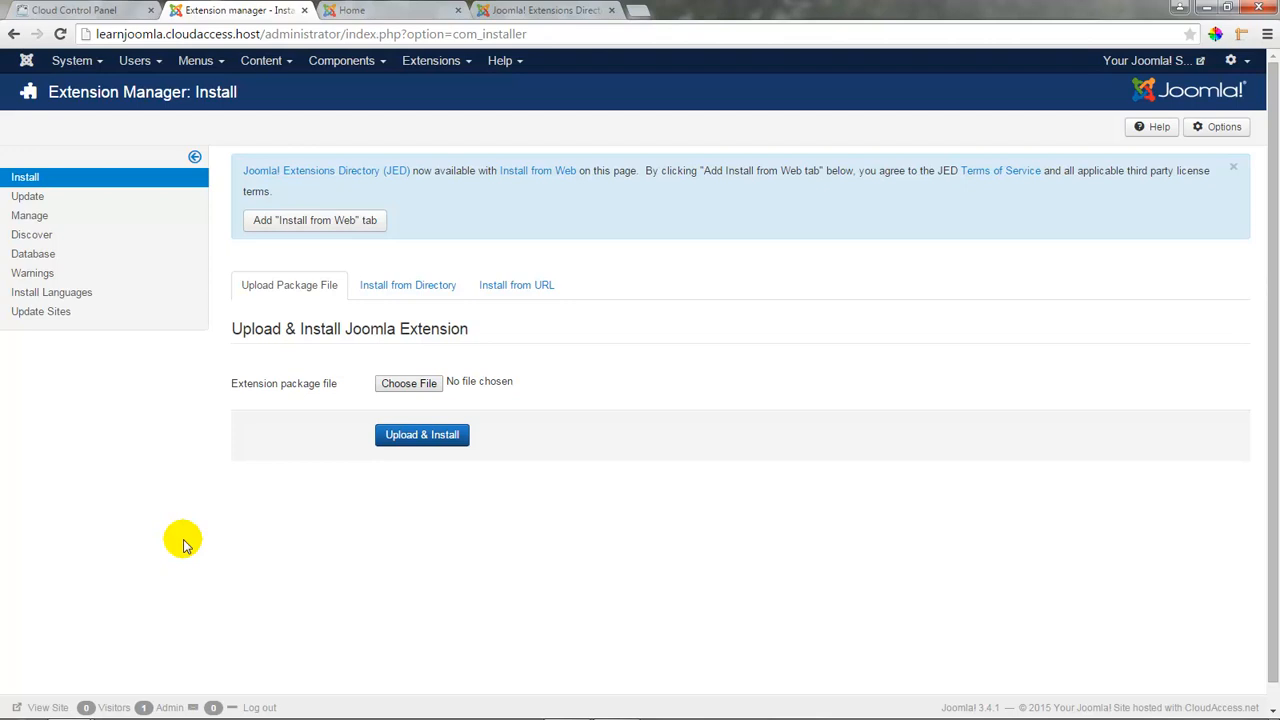
mouse_move(598, 414)
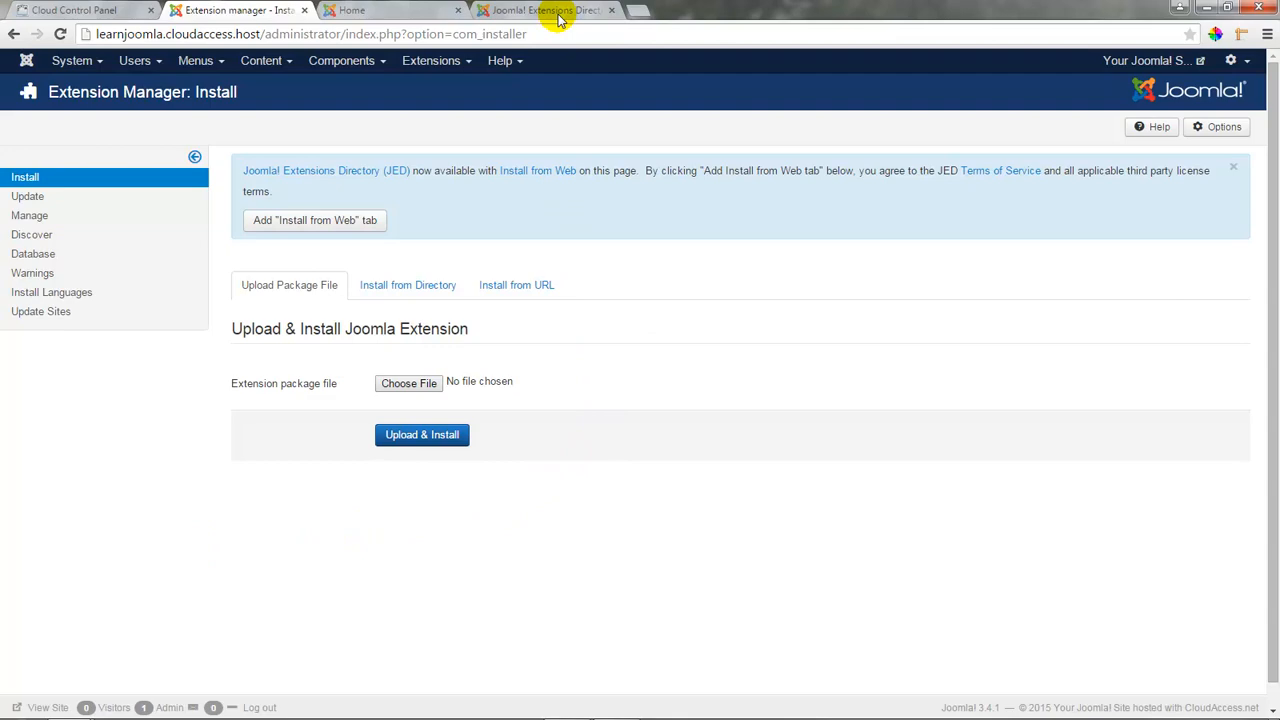
Switch to the Joomla Extensions Directory and bring its Browse categories grid into view
click(544, 10)
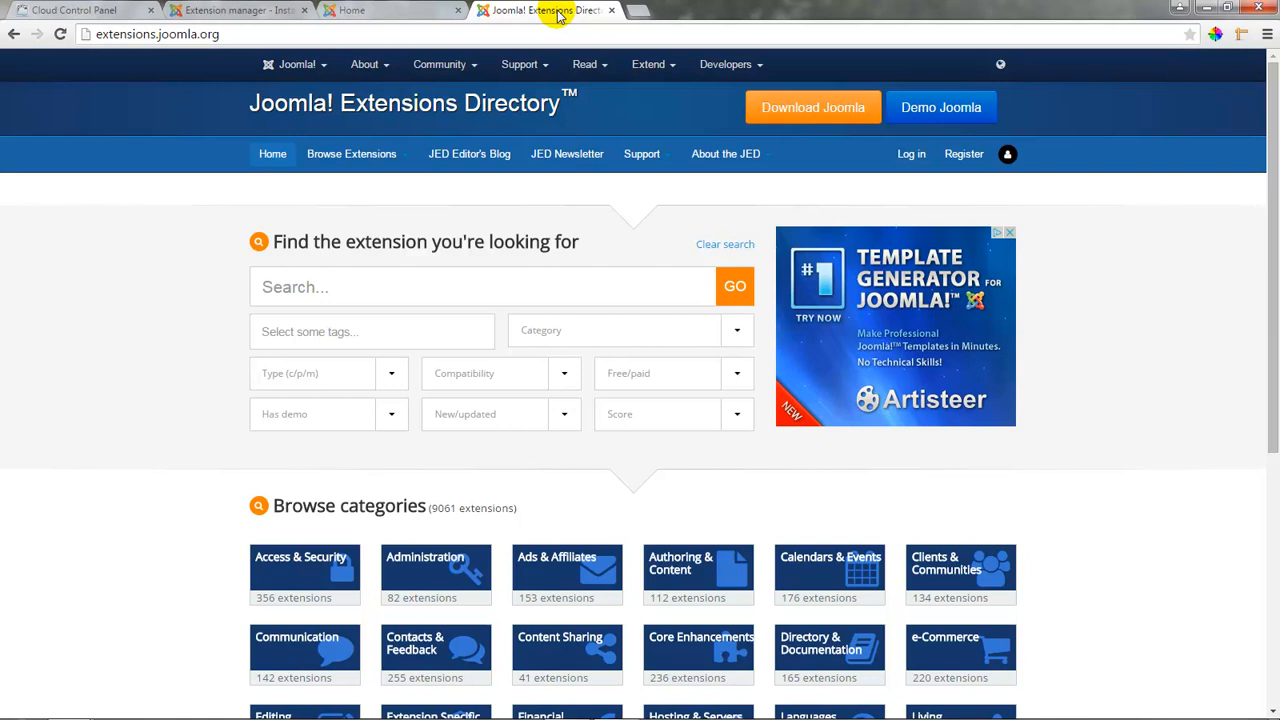
mouse_move(1204, 178)
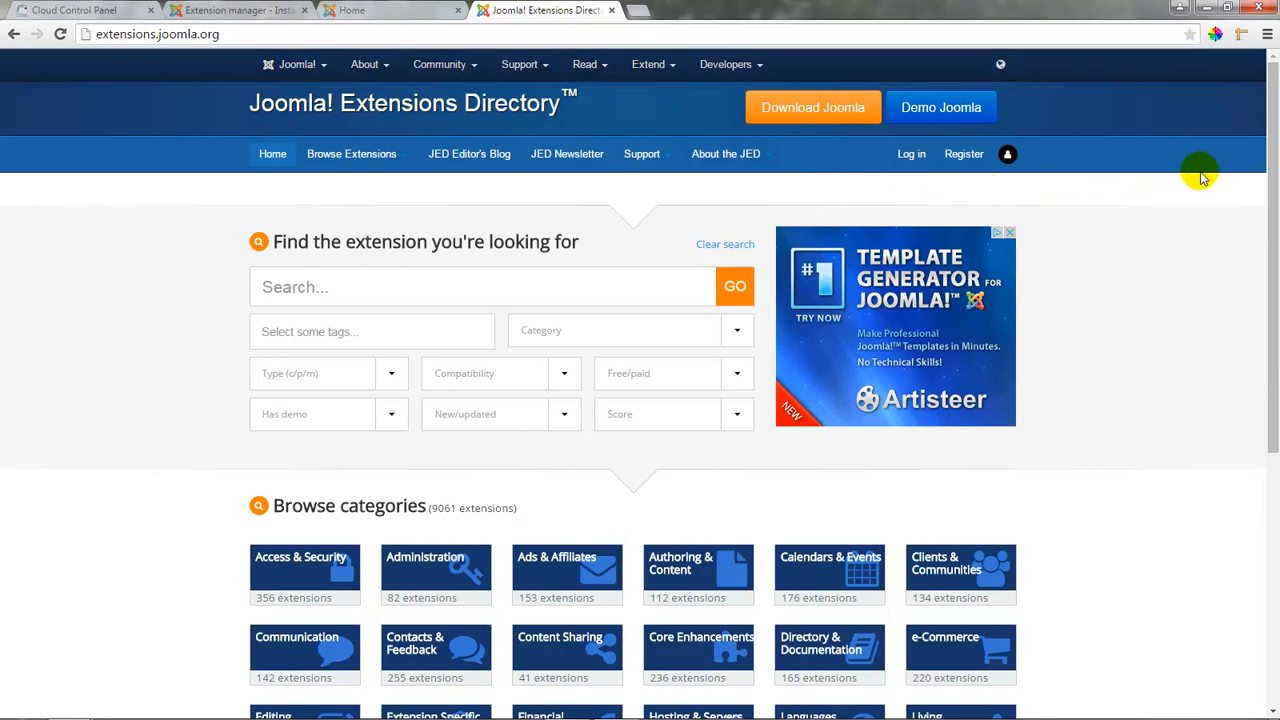
scroll(down, 3)
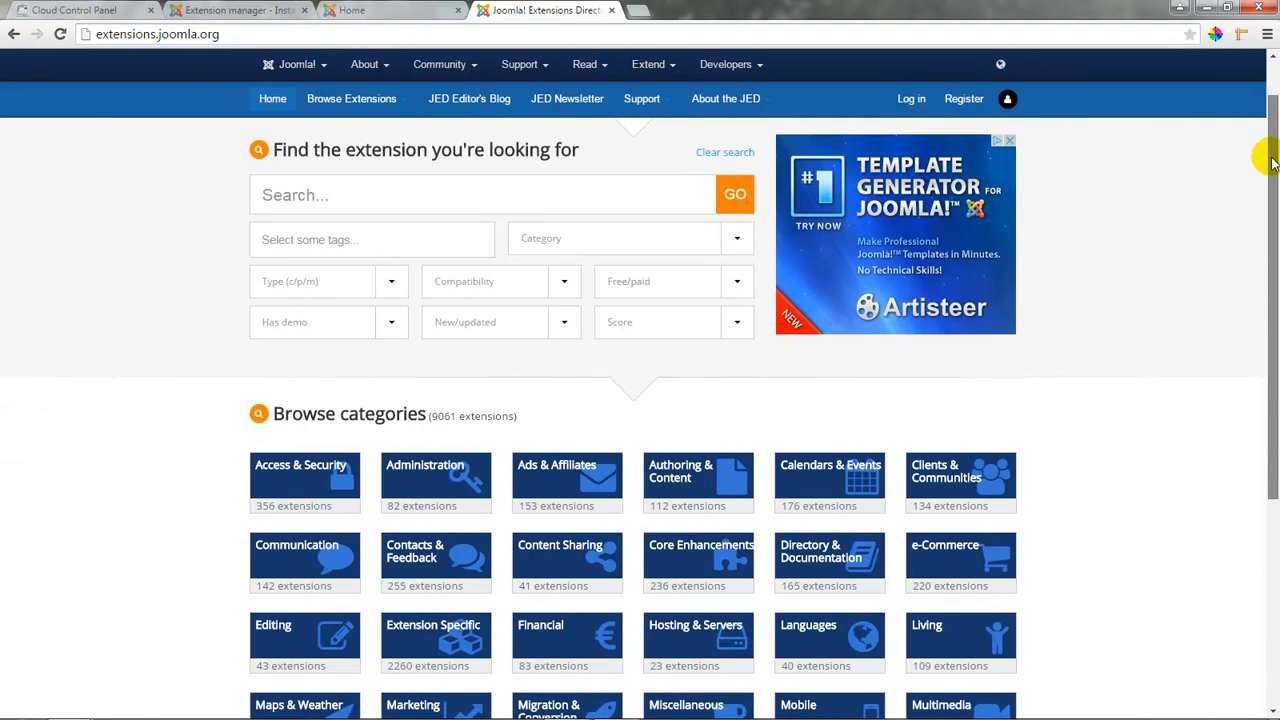
scroll(down, 3)
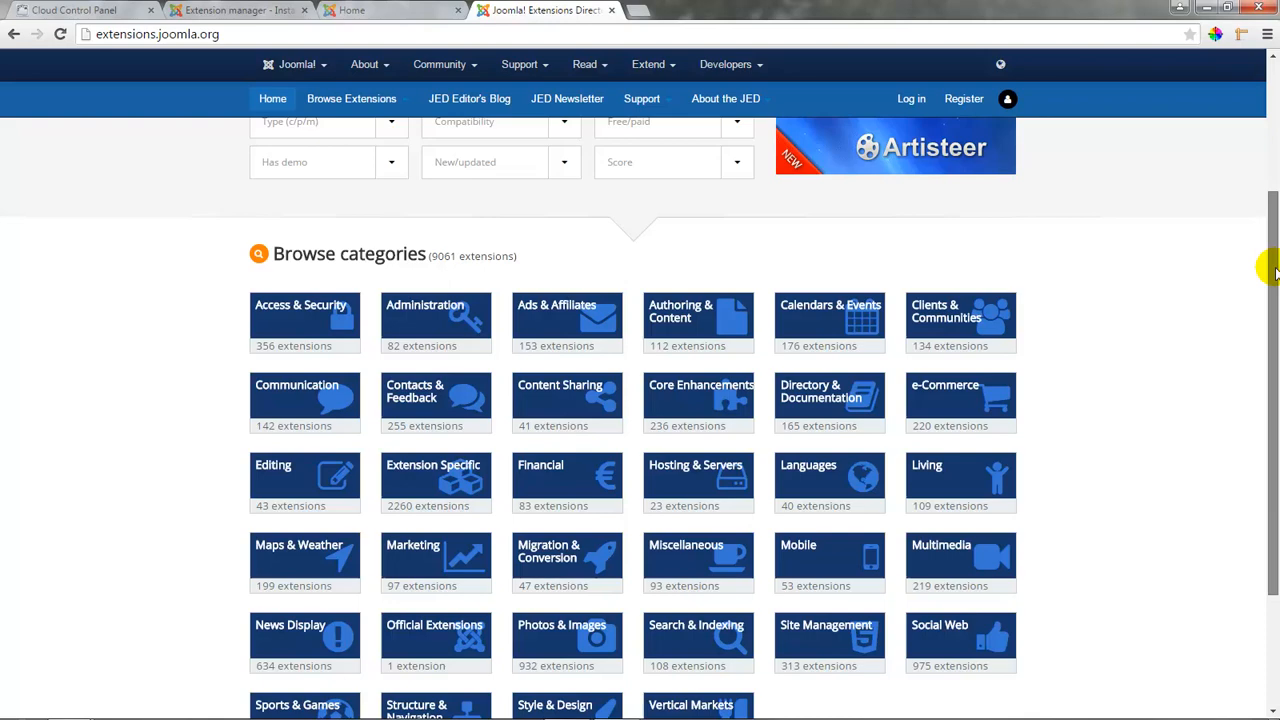
scroll(down, 3)
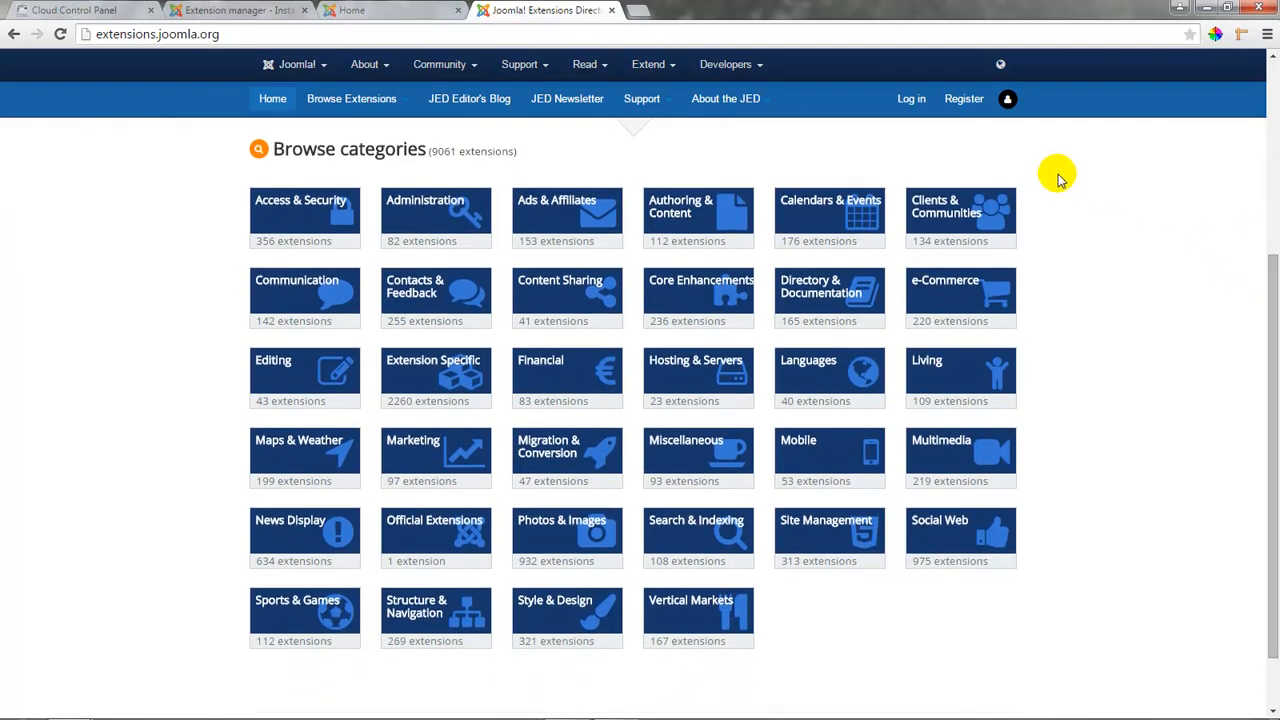
mouse_move(244, 402)
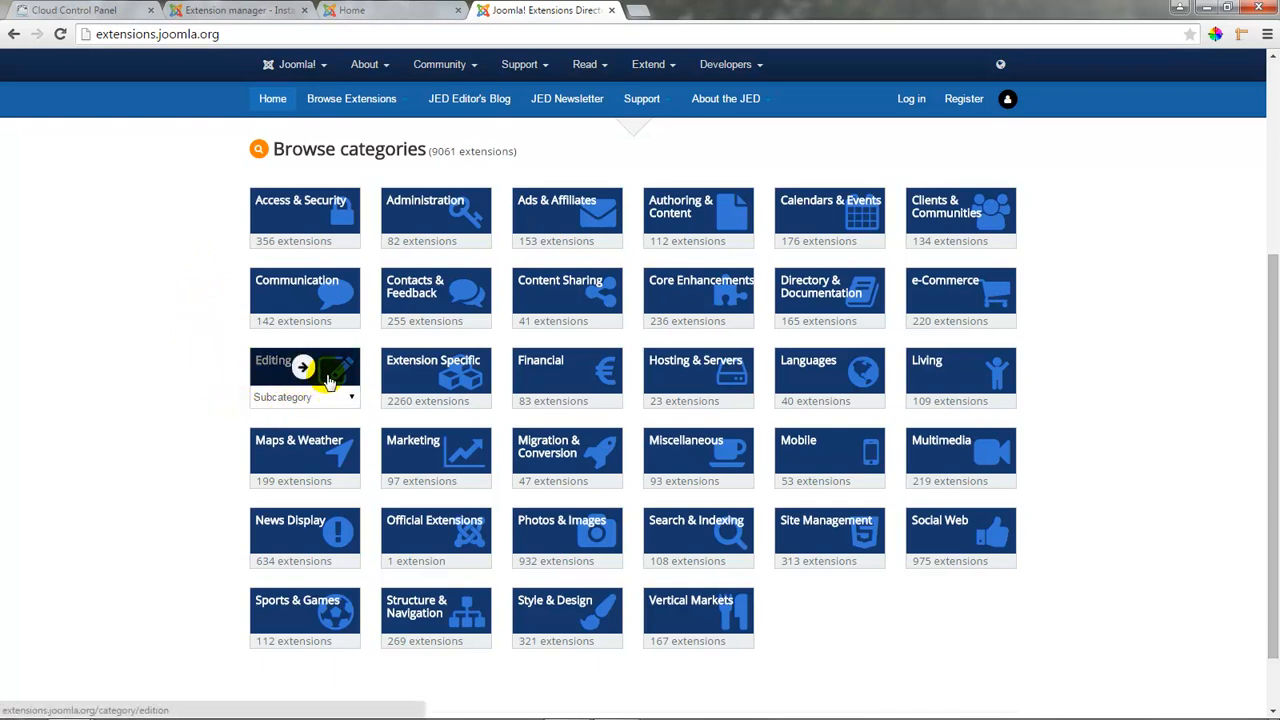
Open the Editing category, listing JCE, ARK Editor and ReReplacer
click(304, 368)
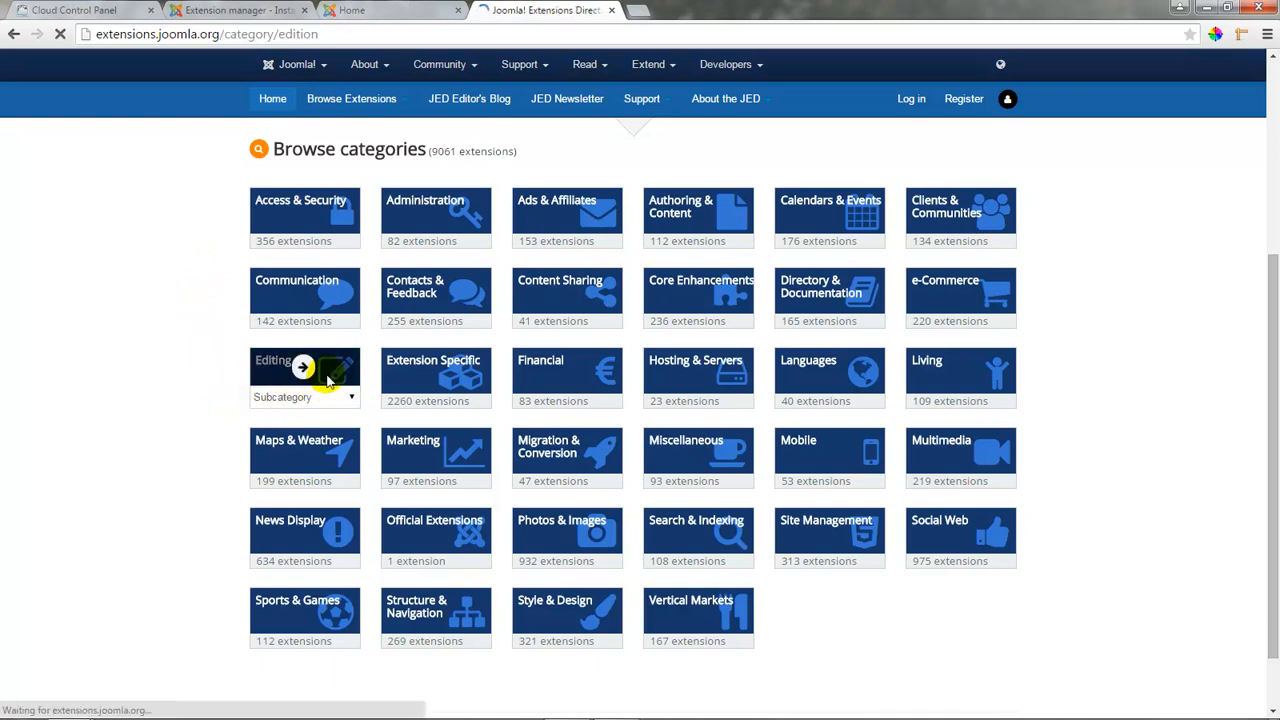
click(304, 378)
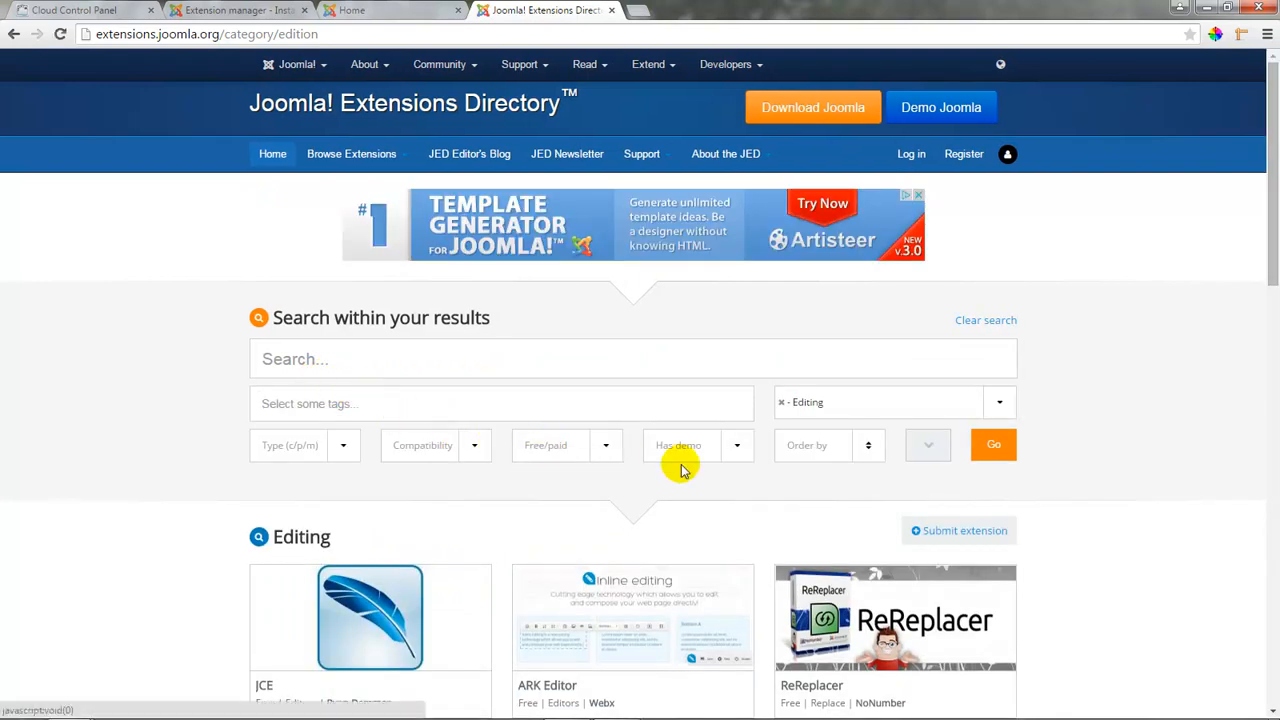
scroll(down, 3)
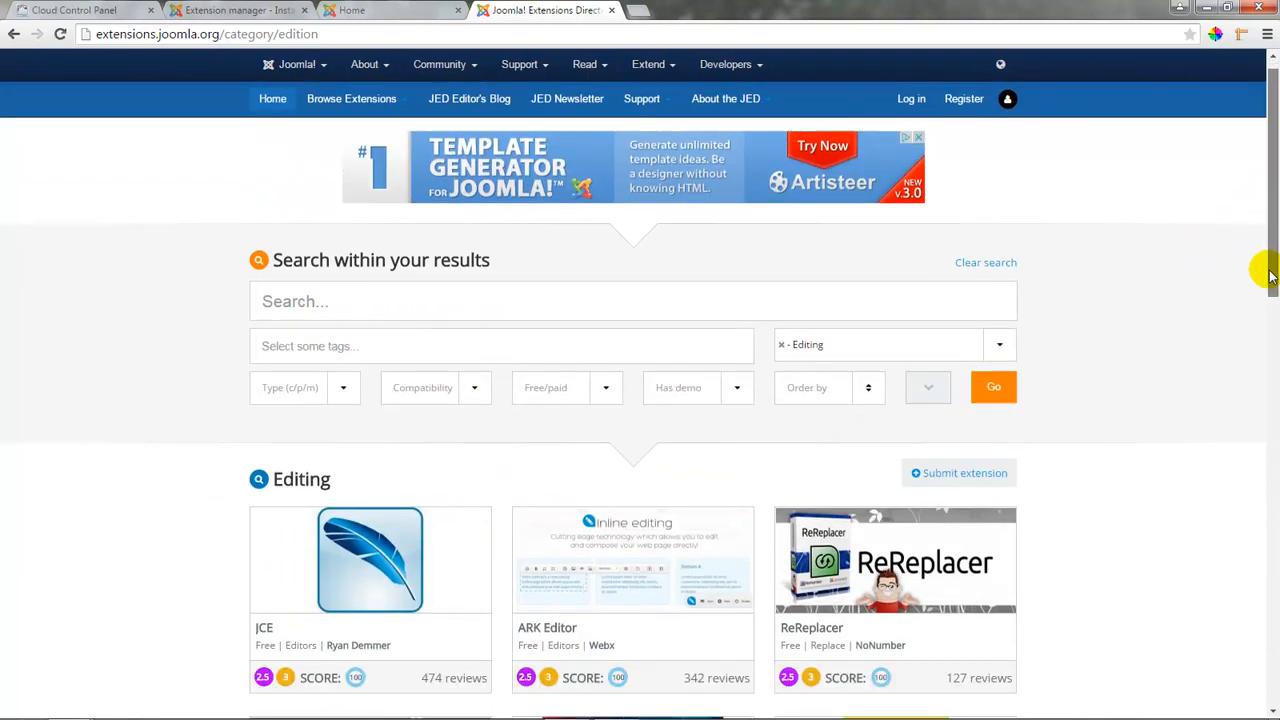
scroll(down, 3)
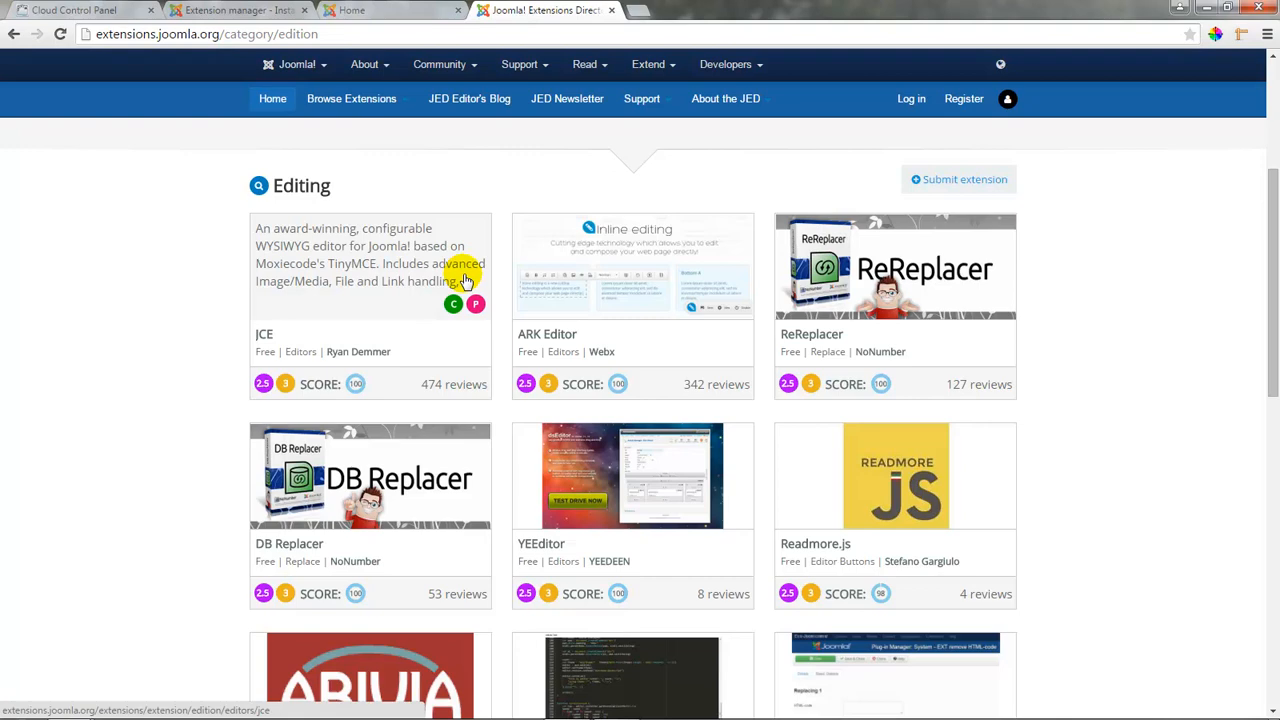
Open JCE's detail page and bring its version 2.4.6 details box with download choices into view
click(464, 280)
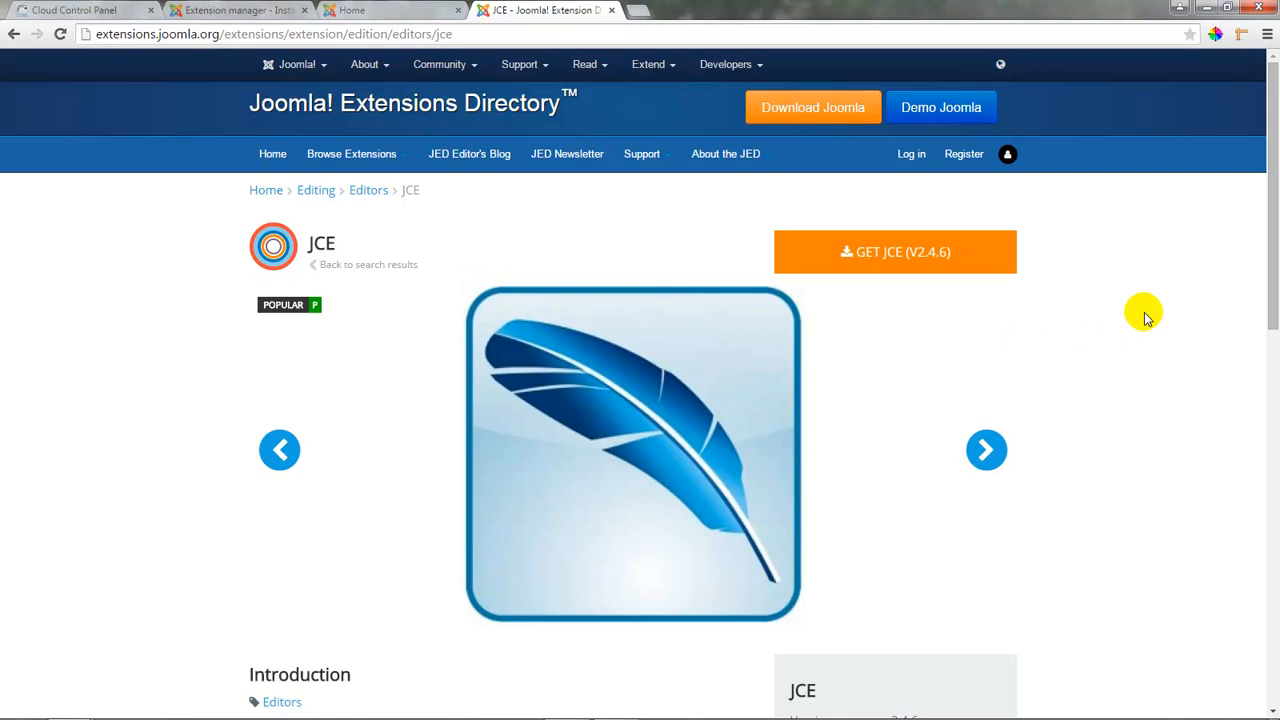
scroll(down, 3)
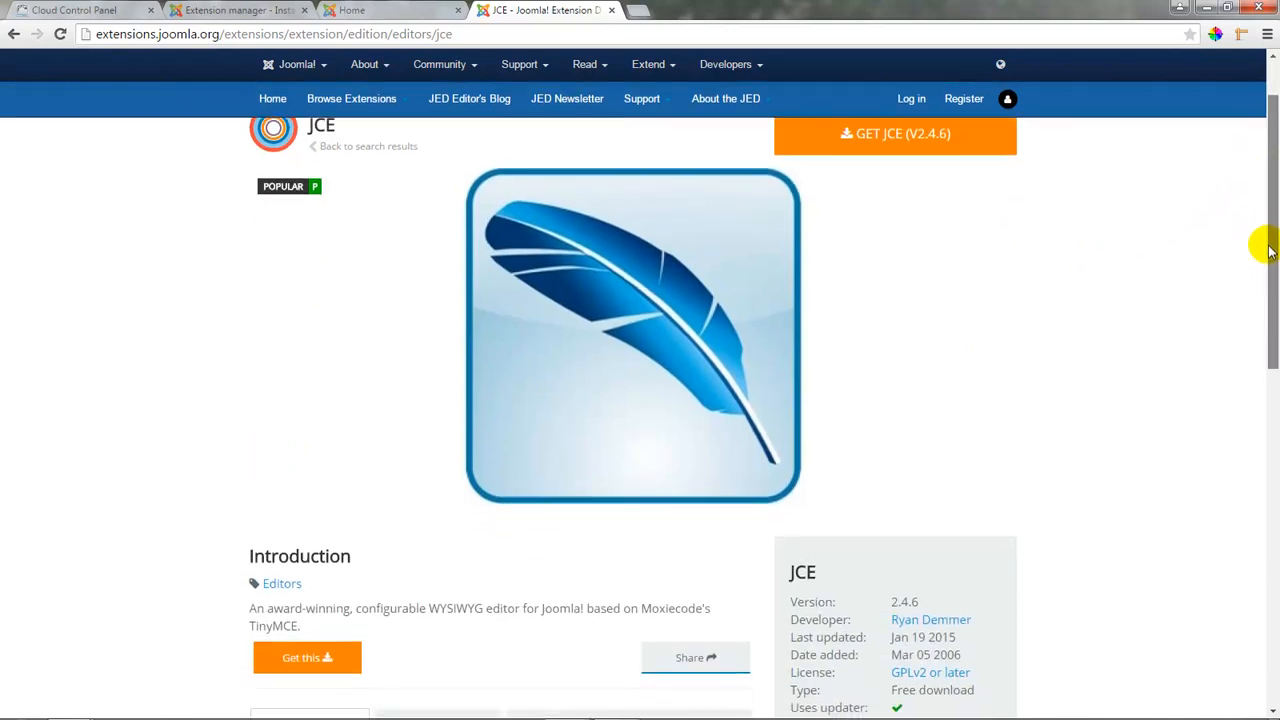
scroll(down, 3)
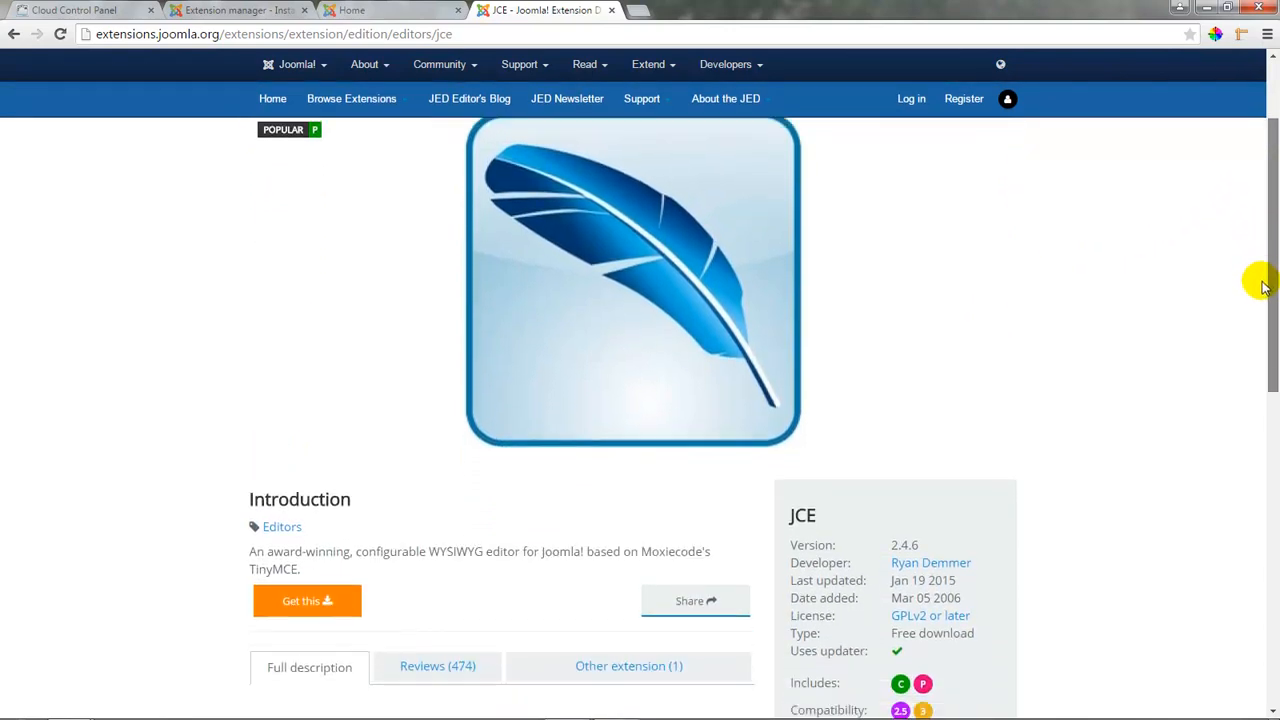
scroll(down, 3)
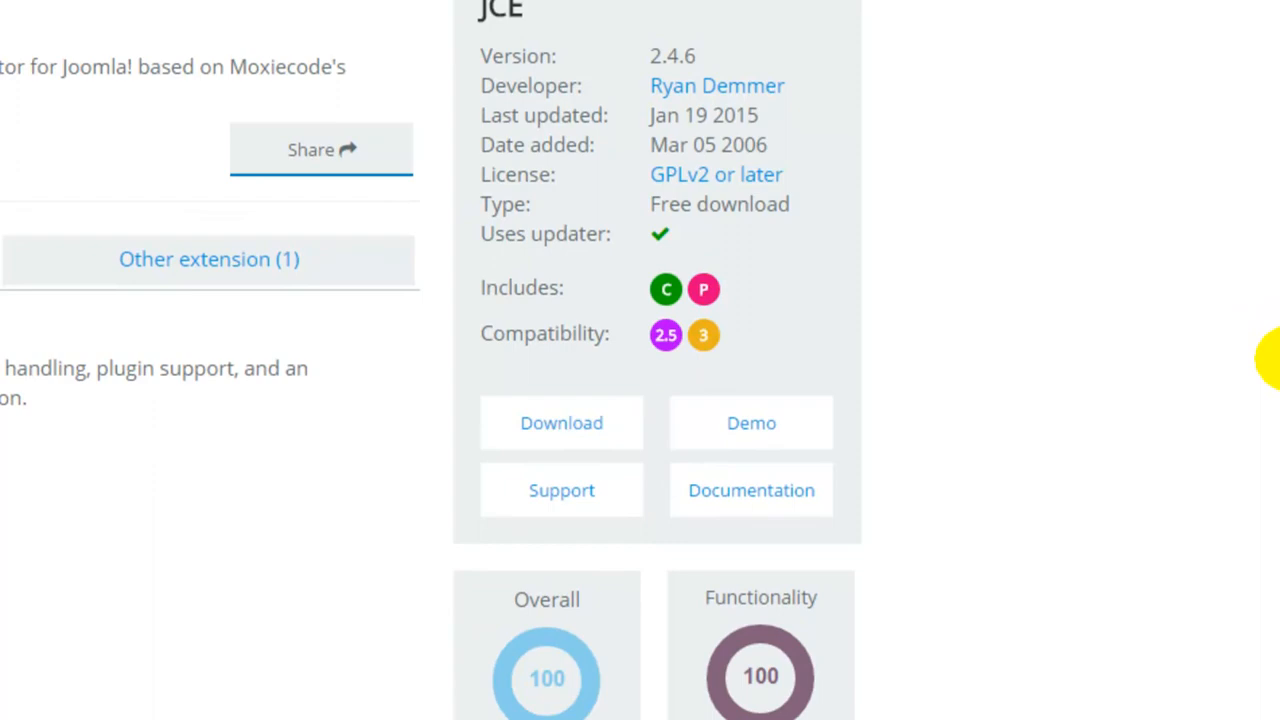
scroll(down, 3)
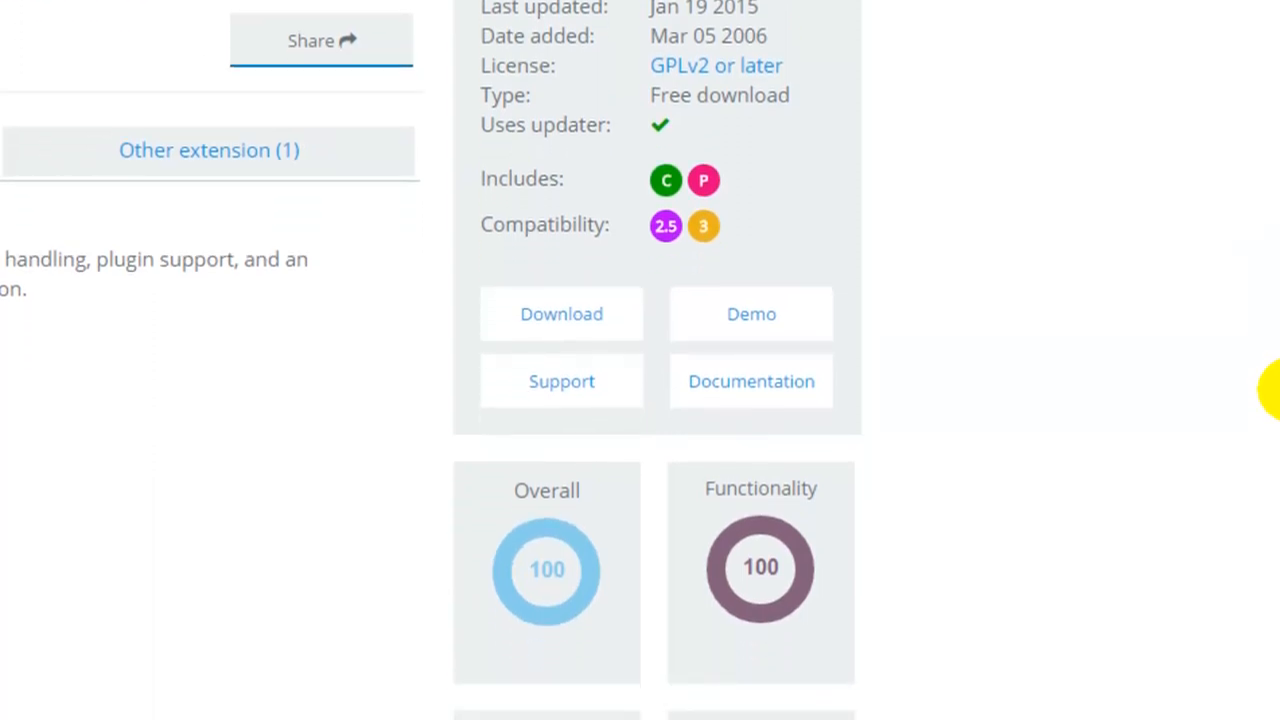
mouse_move(896, 270)
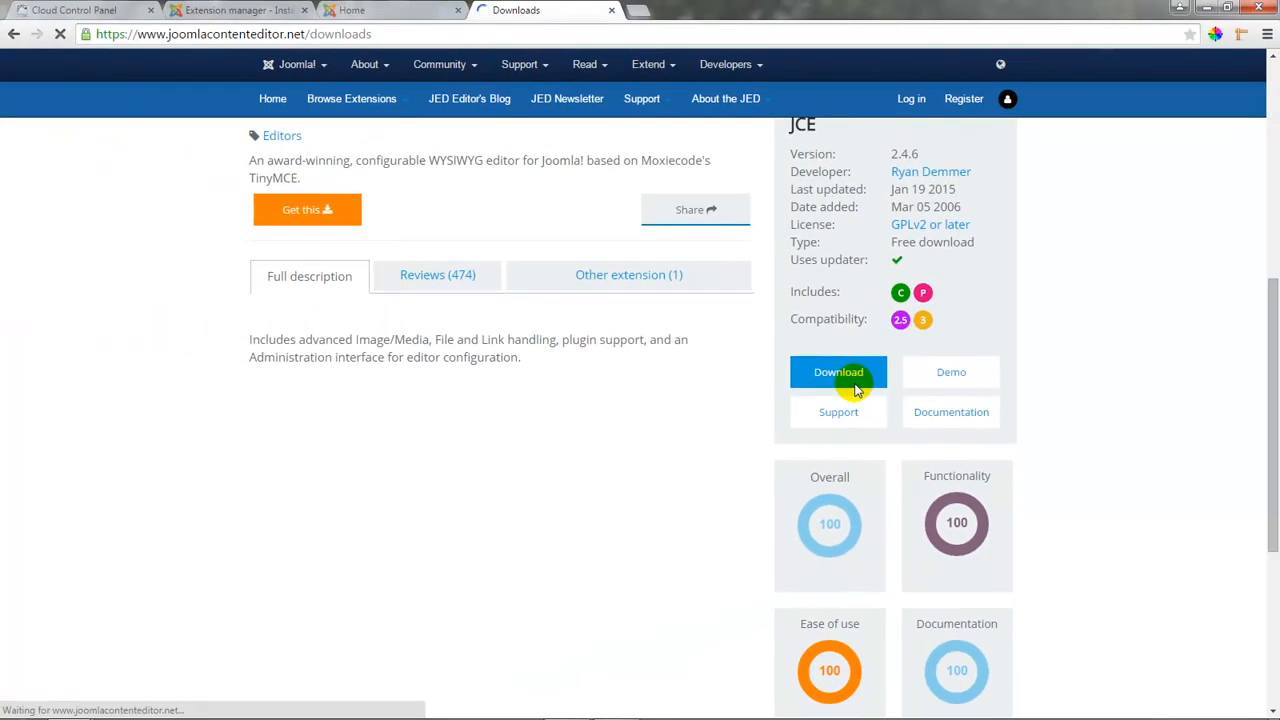
On joomlacontenteditor.net reach the Editor downloads for Joomla 3.x and start downloading JCE 2.4.6
click(838, 372)
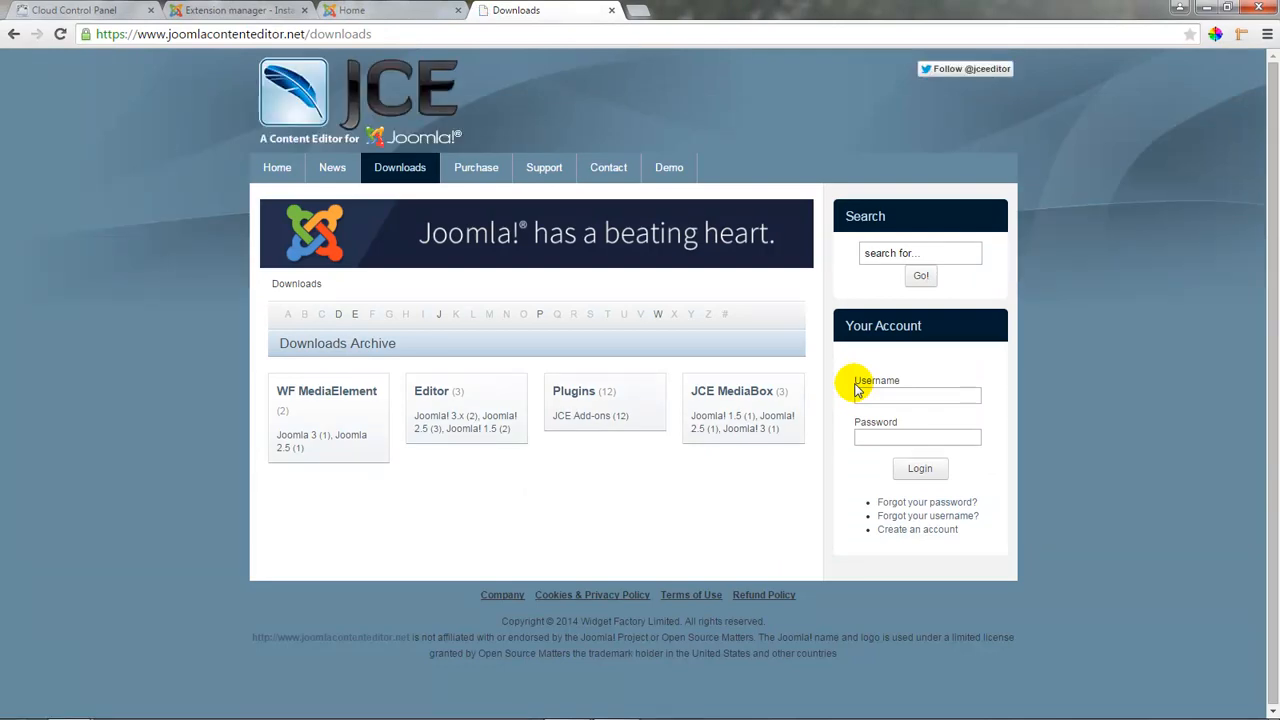
mouse_move(612, 356)
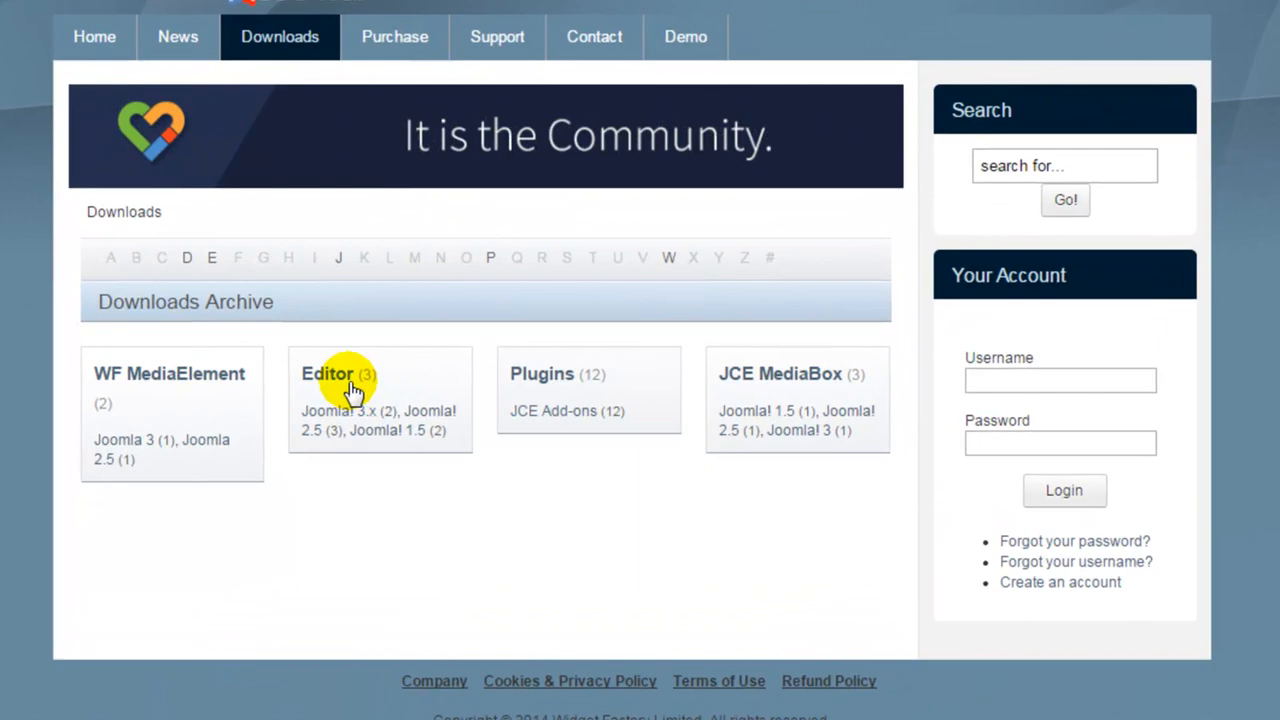
click(328, 374)
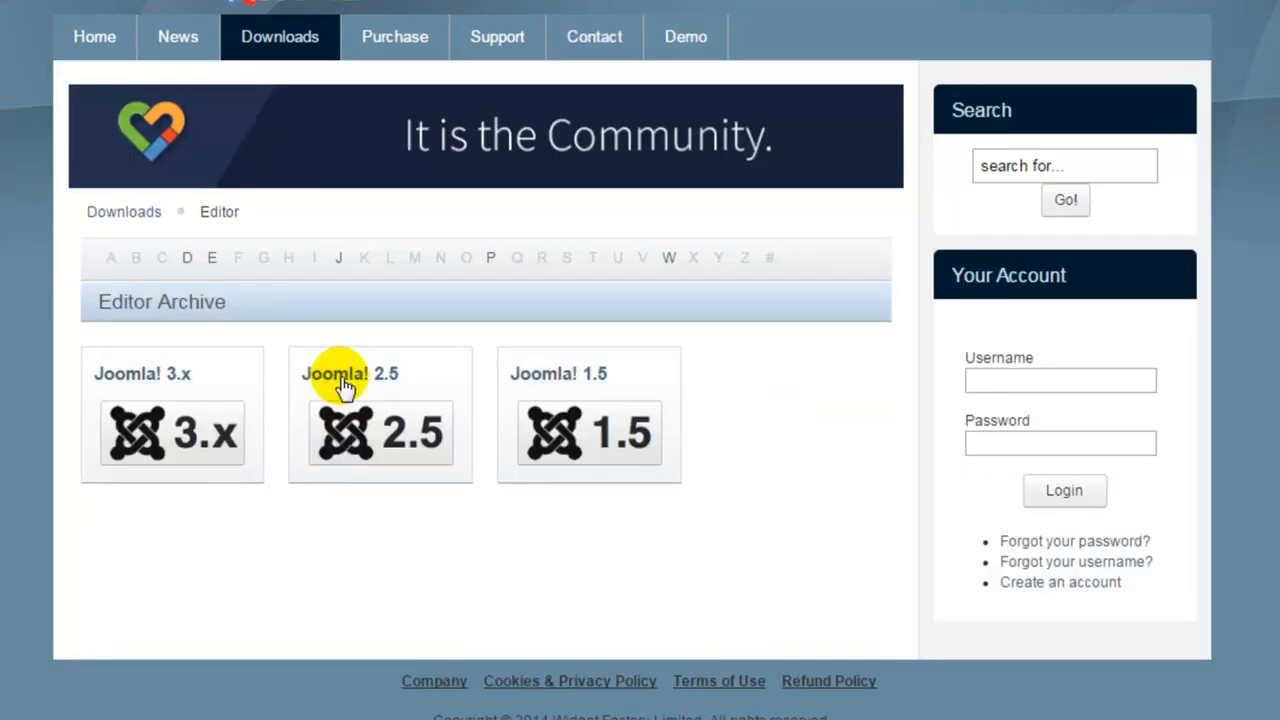
mouse_move(190, 456)
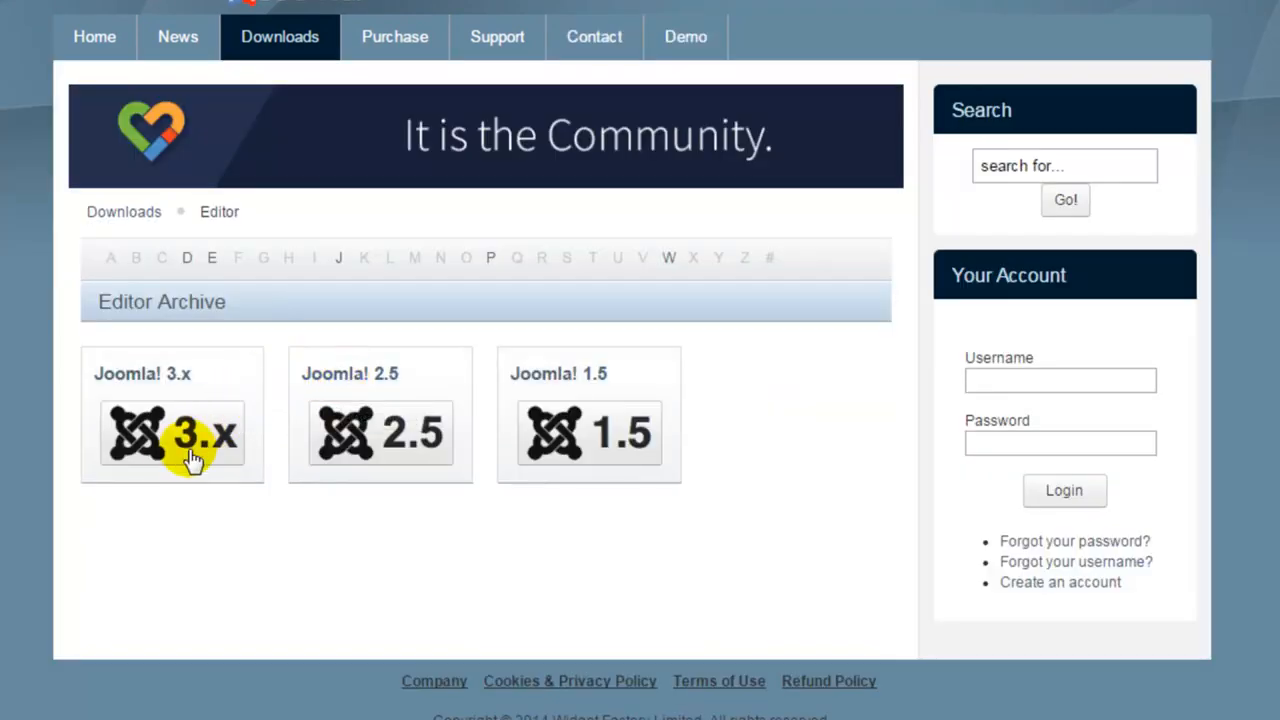
click(172, 432)
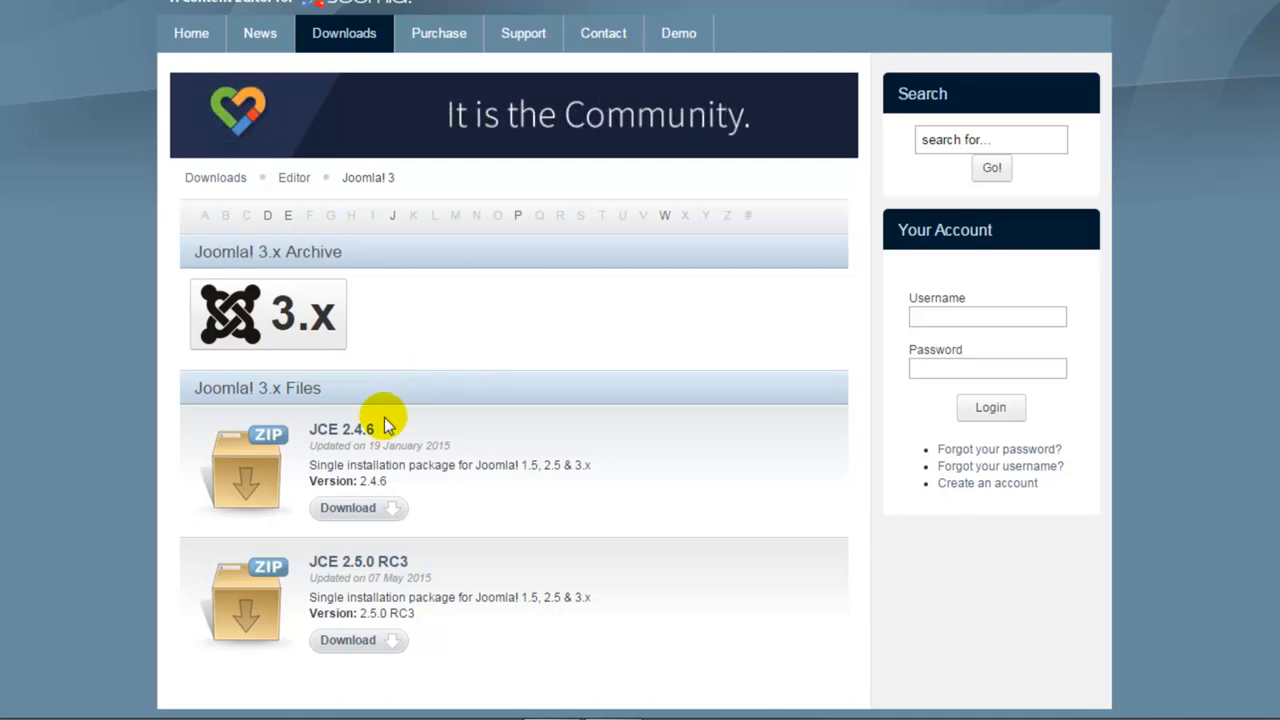
click(358, 508)
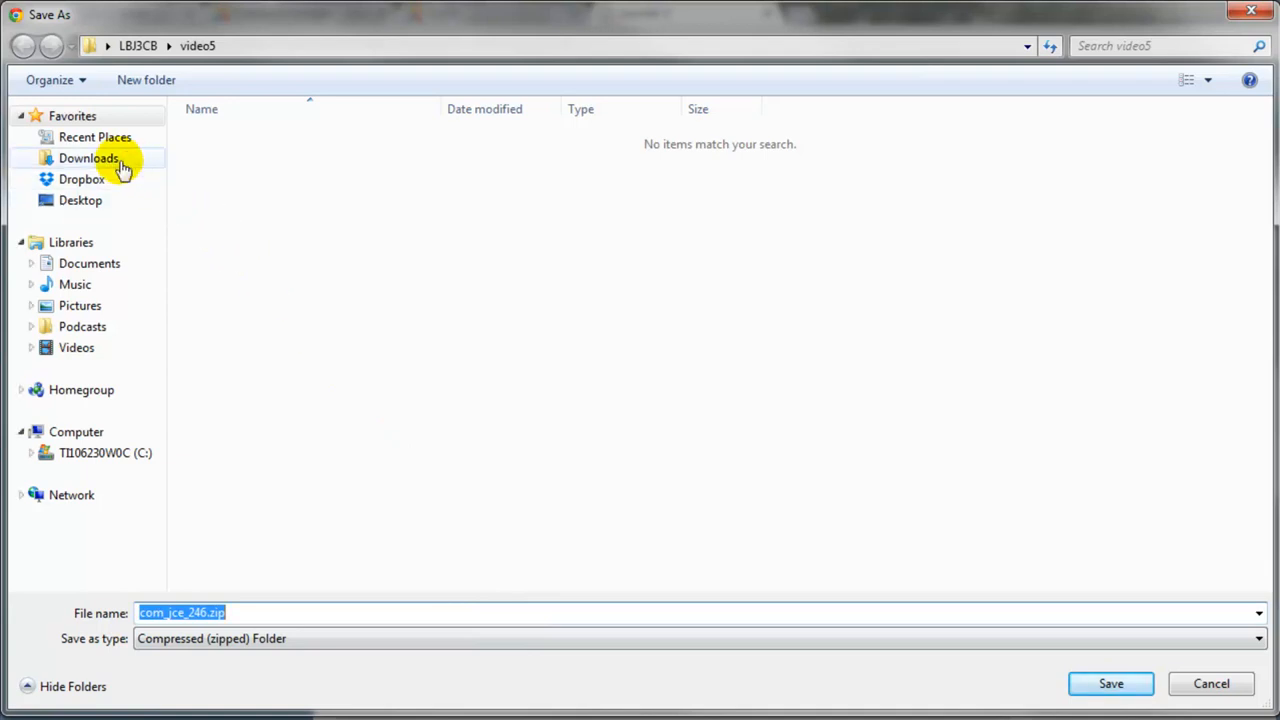
Save the JCE zip into the Downloads folder and return to the Joomla extension installer
click(88, 158)
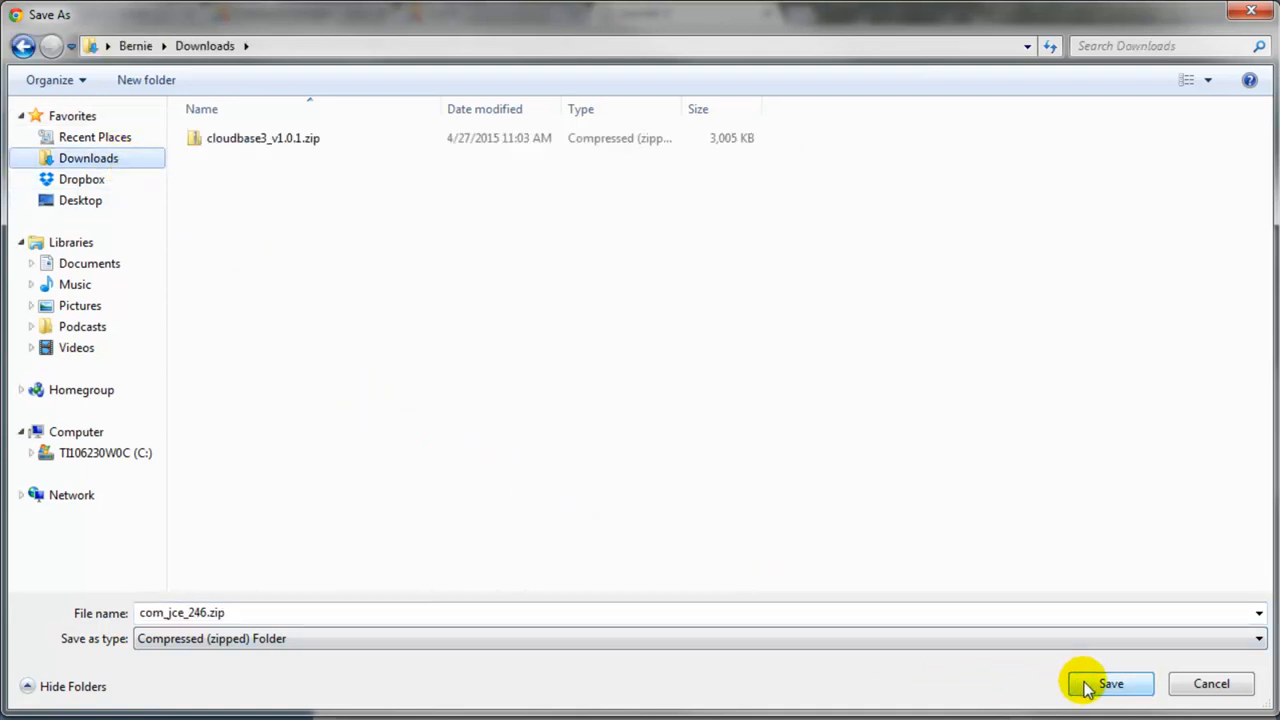
click(1110, 684)
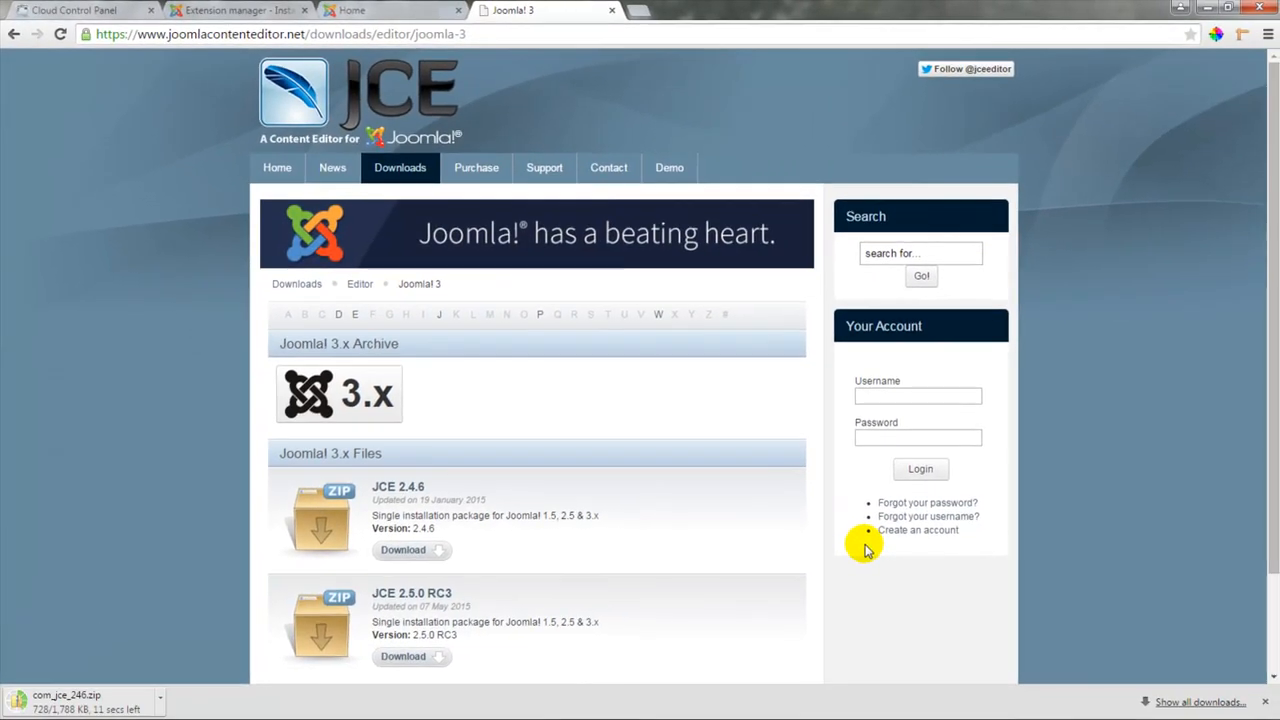
mouse_move(752, 438)
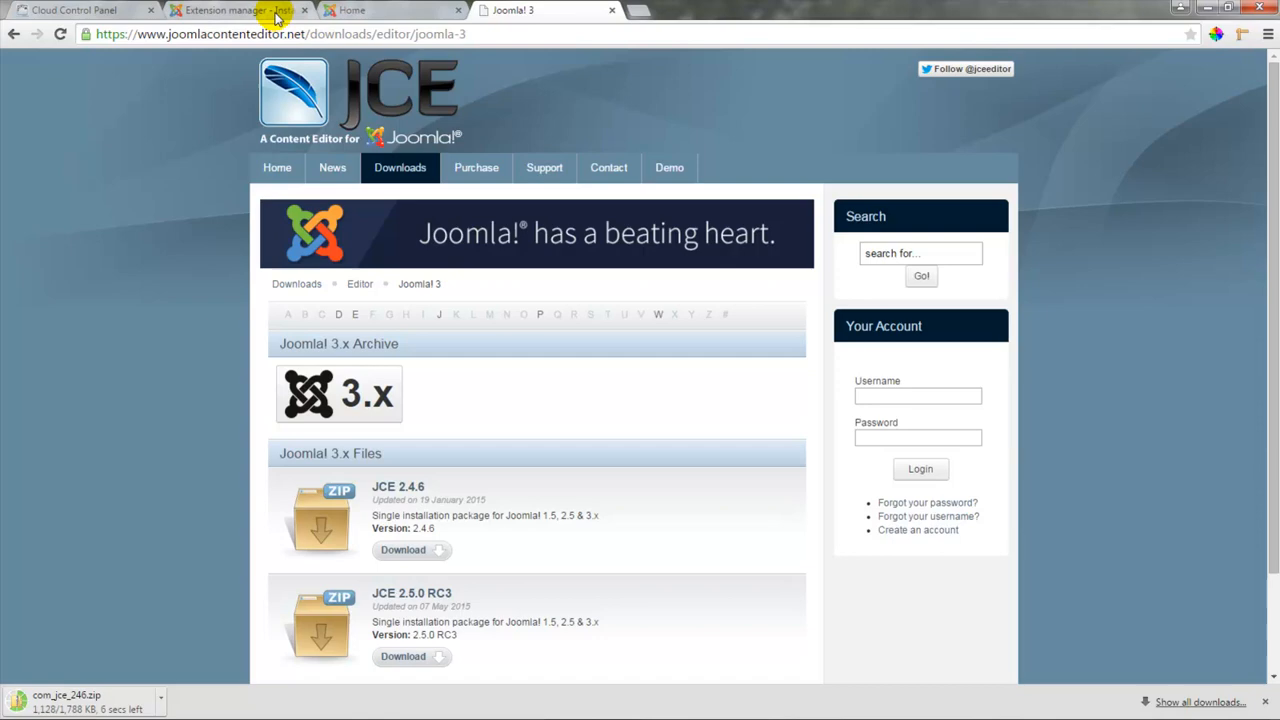
click(236, 10)
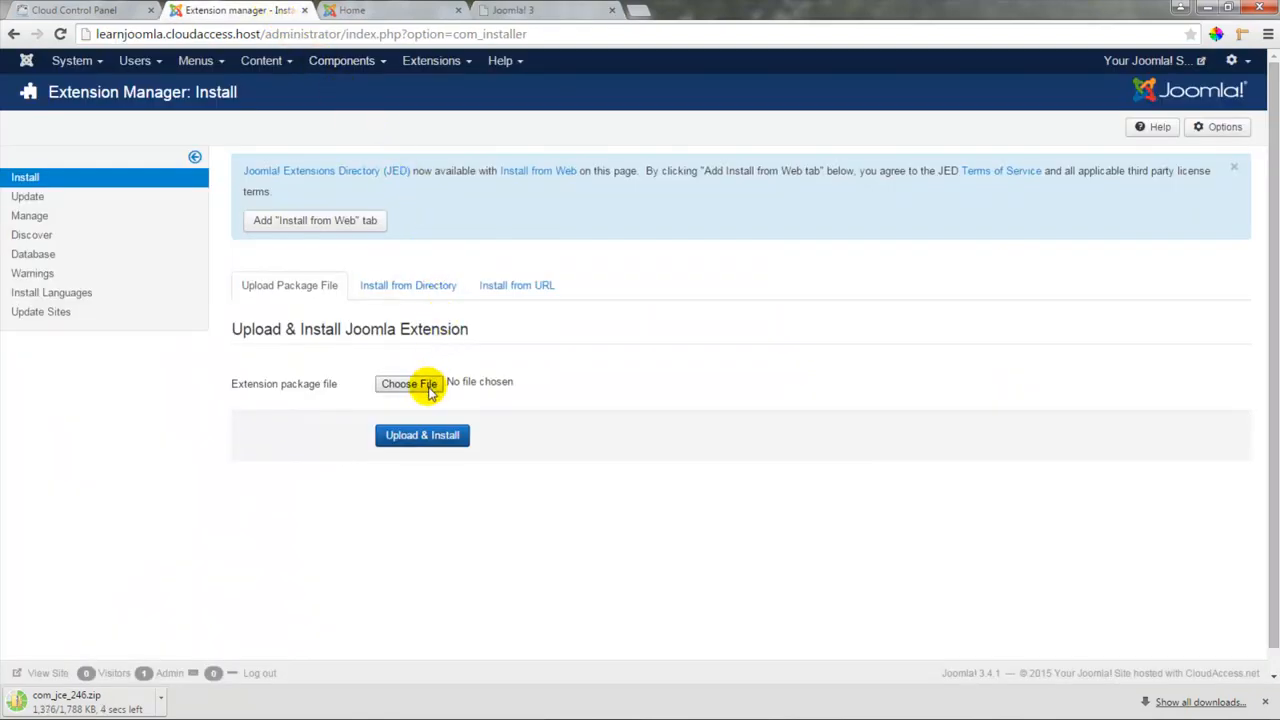
Upload and install com_jce_246.zip so JCE Editor 2.4.6 installs successfully
click(408, 384)
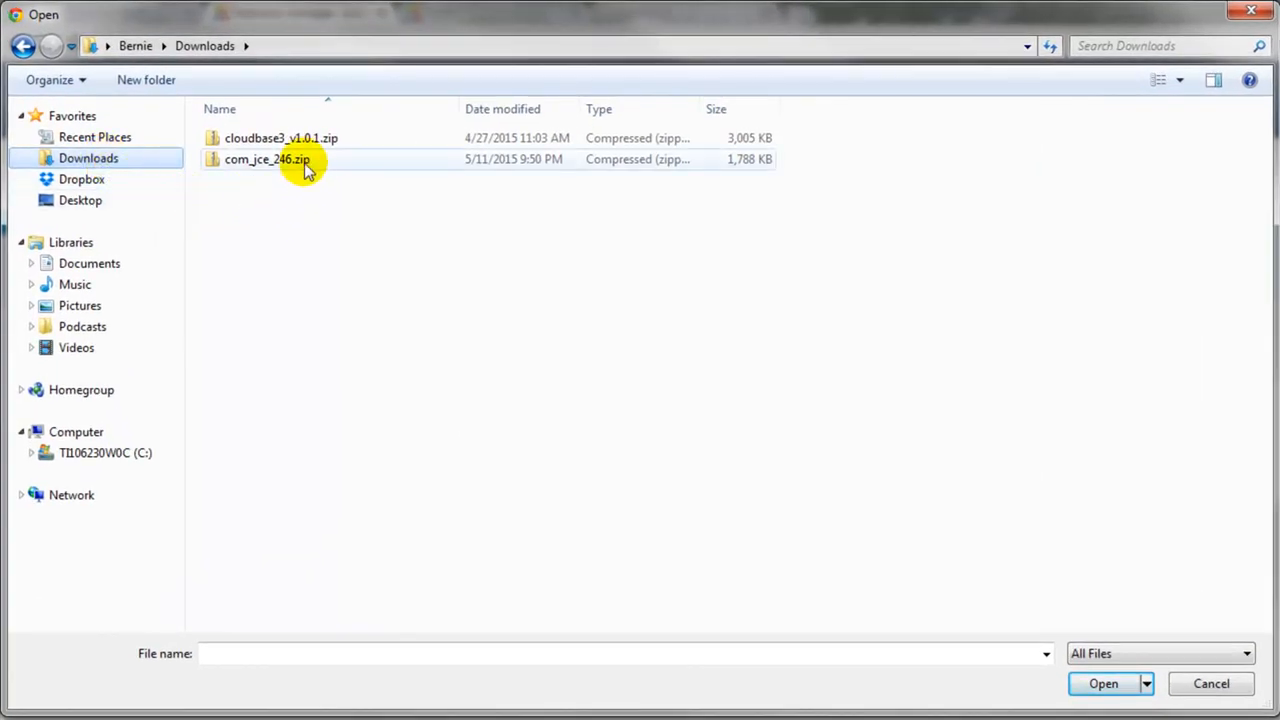
click(268, 160)
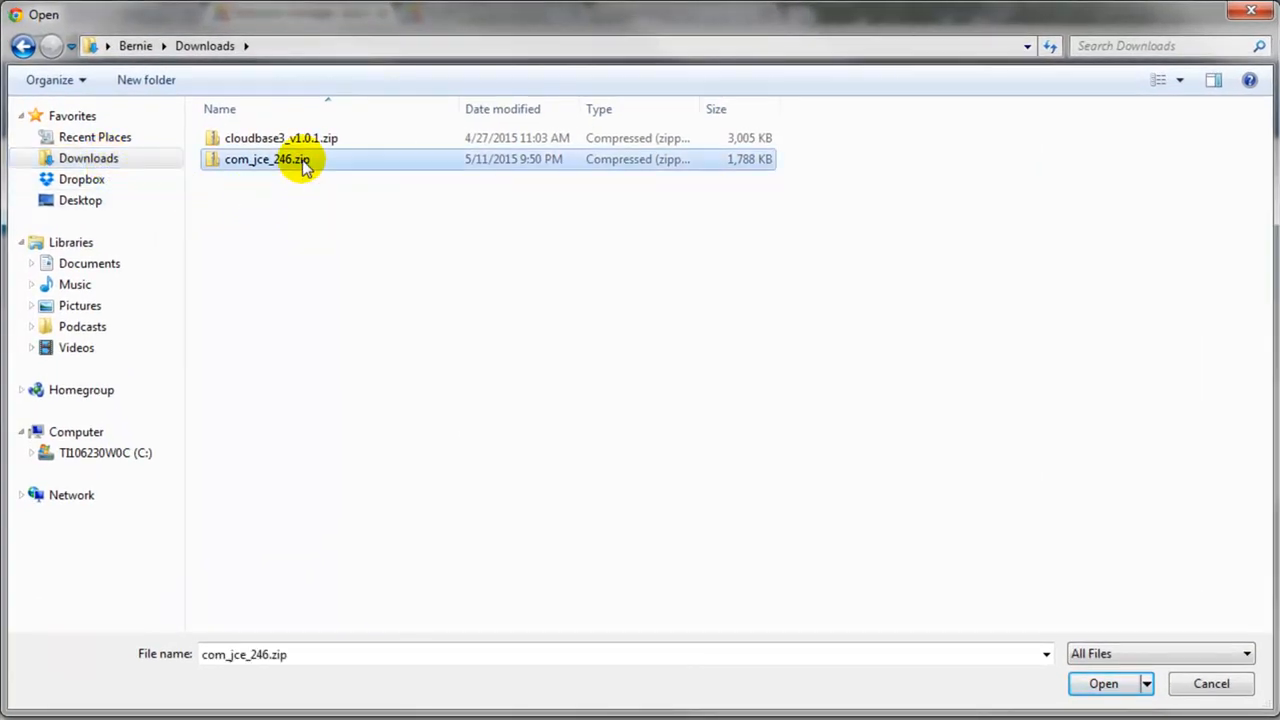
click(1104, 684)
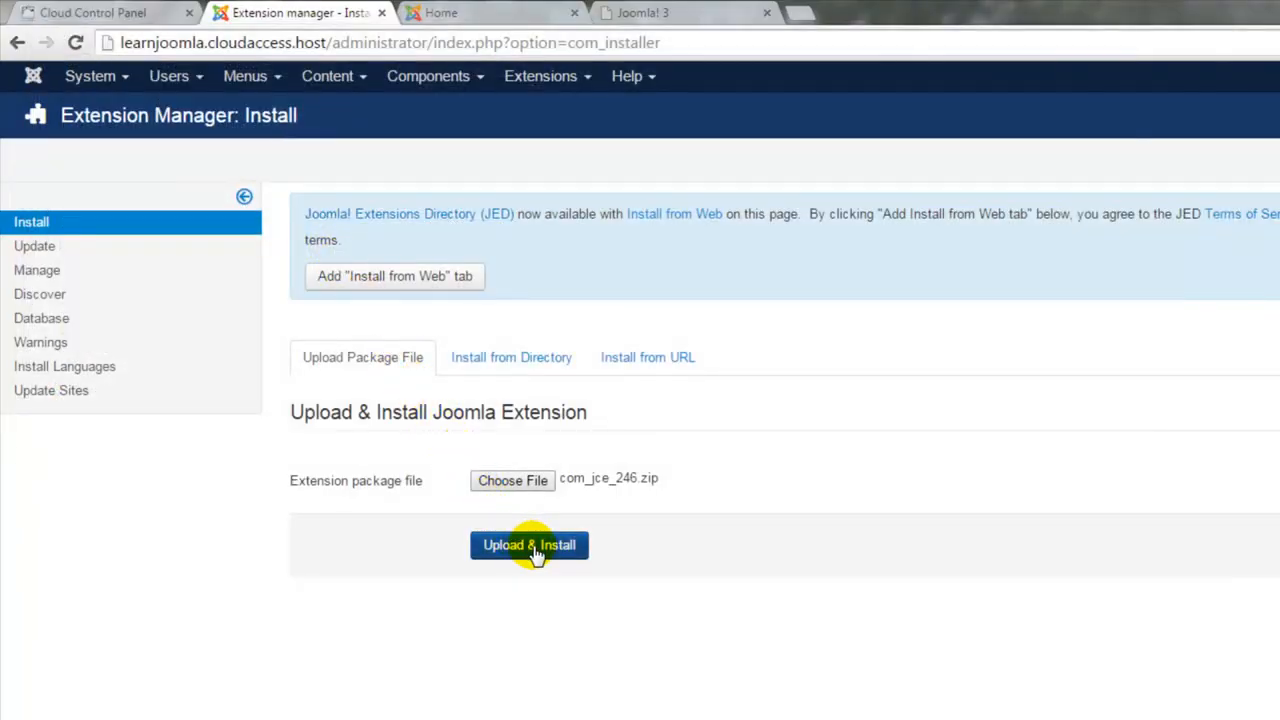
click(528, 544)
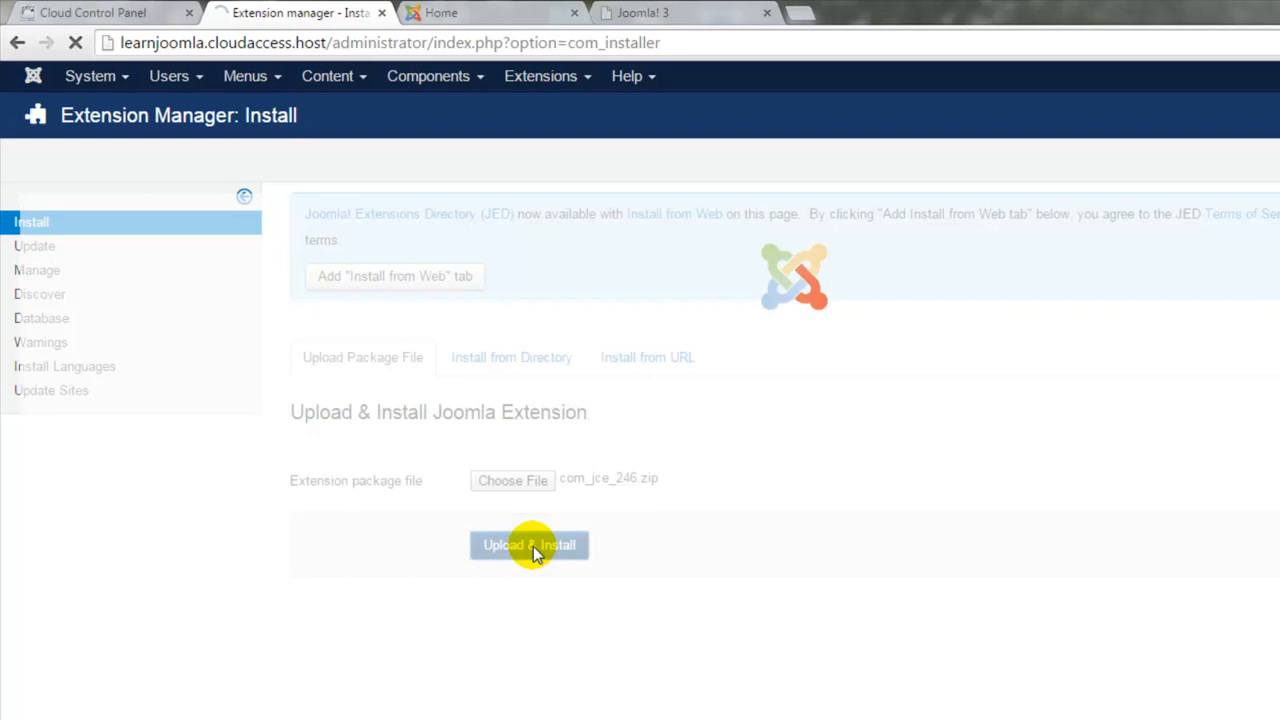
click(528, 544)
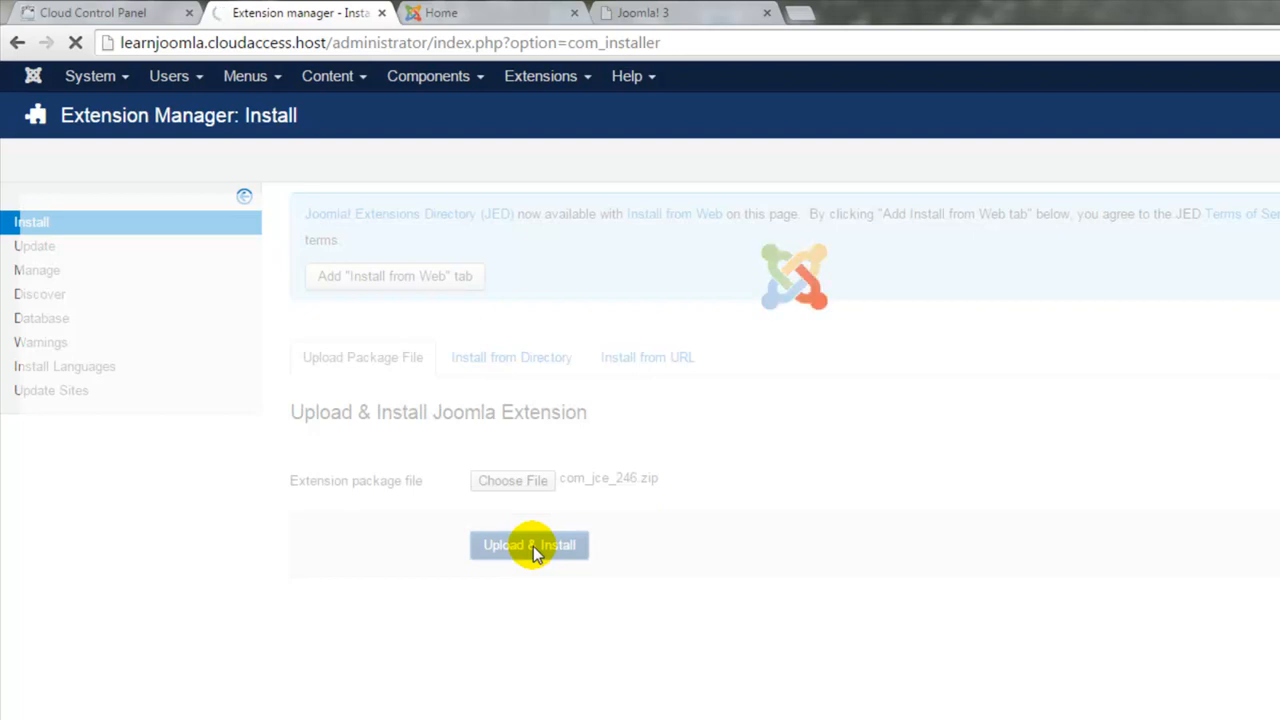
click(528, 544)
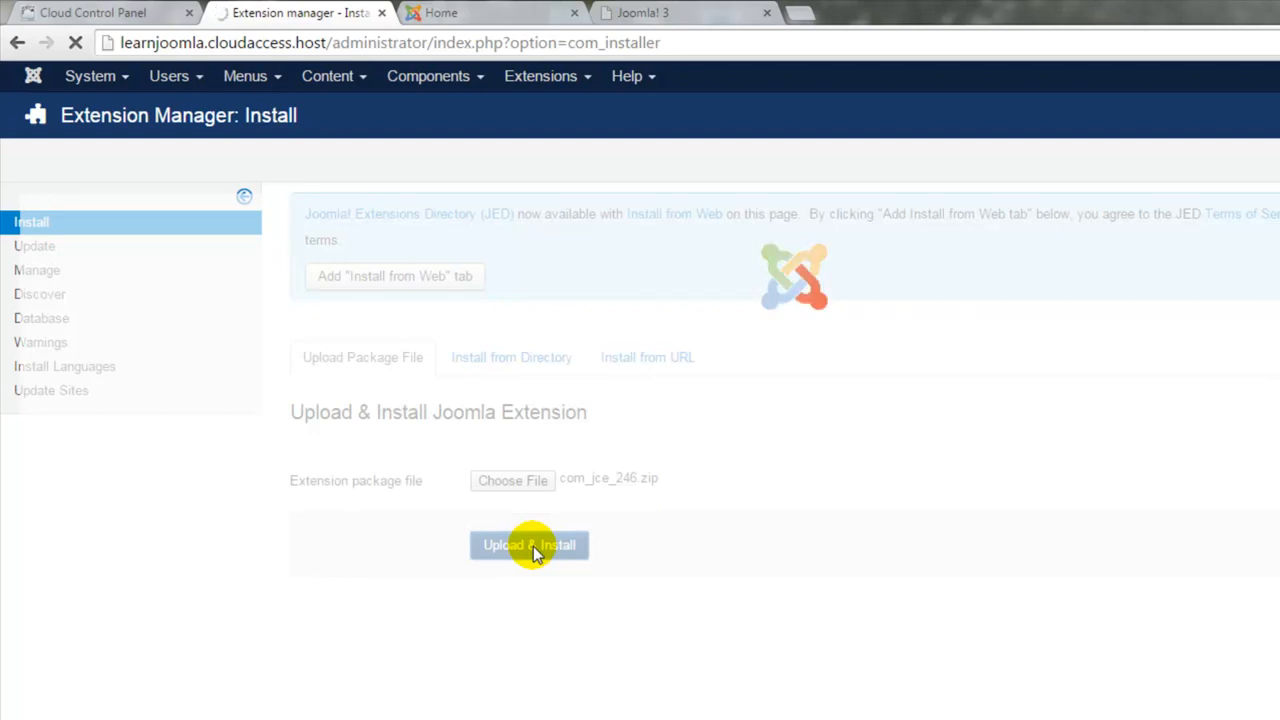
click(528, 544)
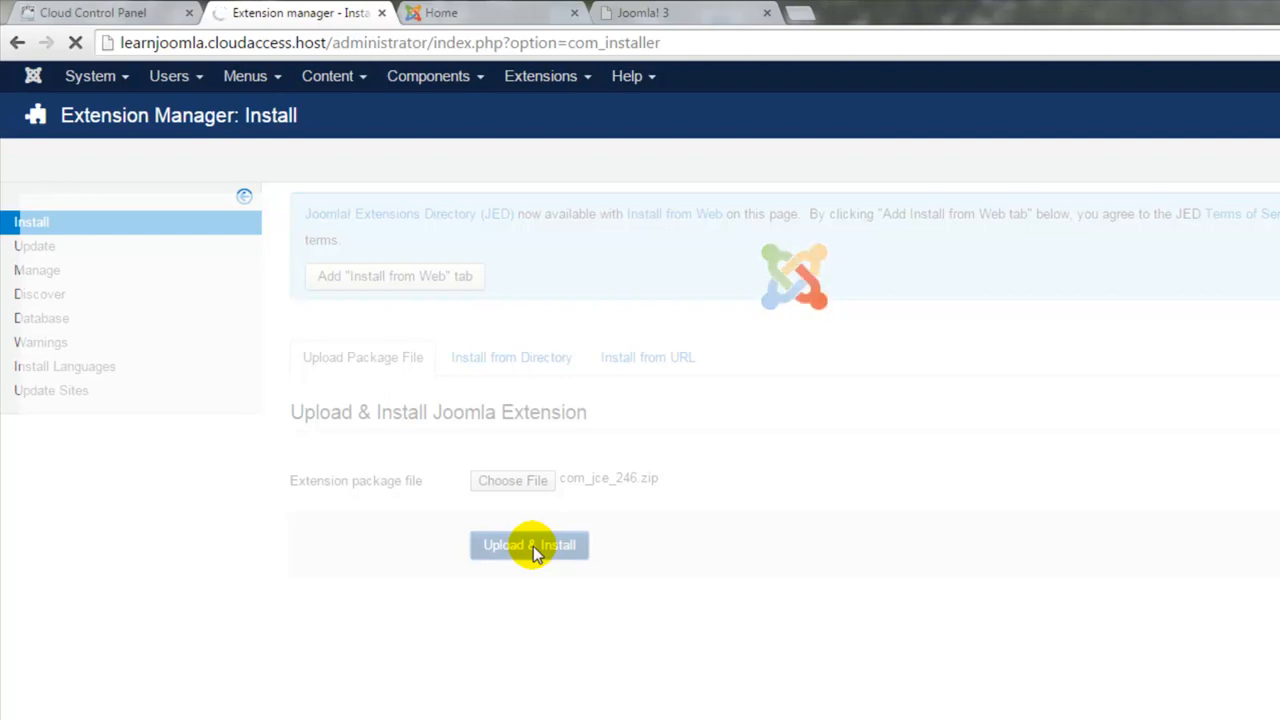
click(528, 544)
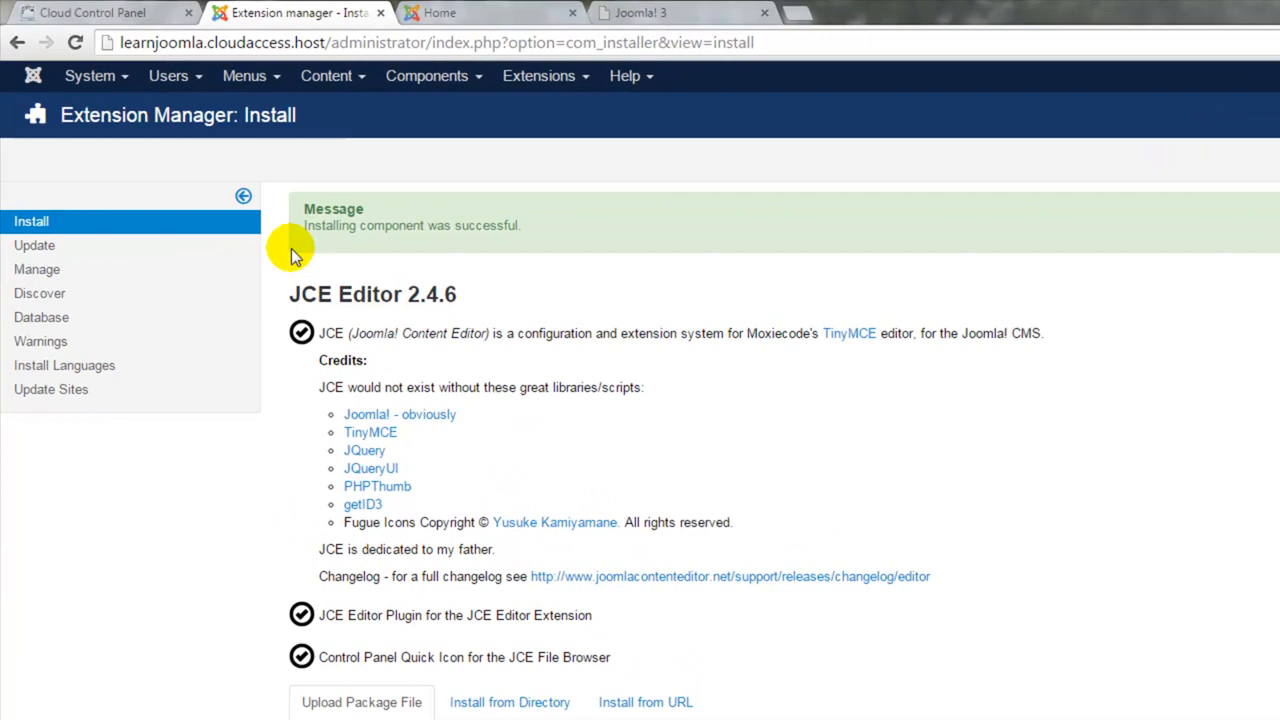
Reach Global Configuration from the System menu's Control Panel
click(108, 92)
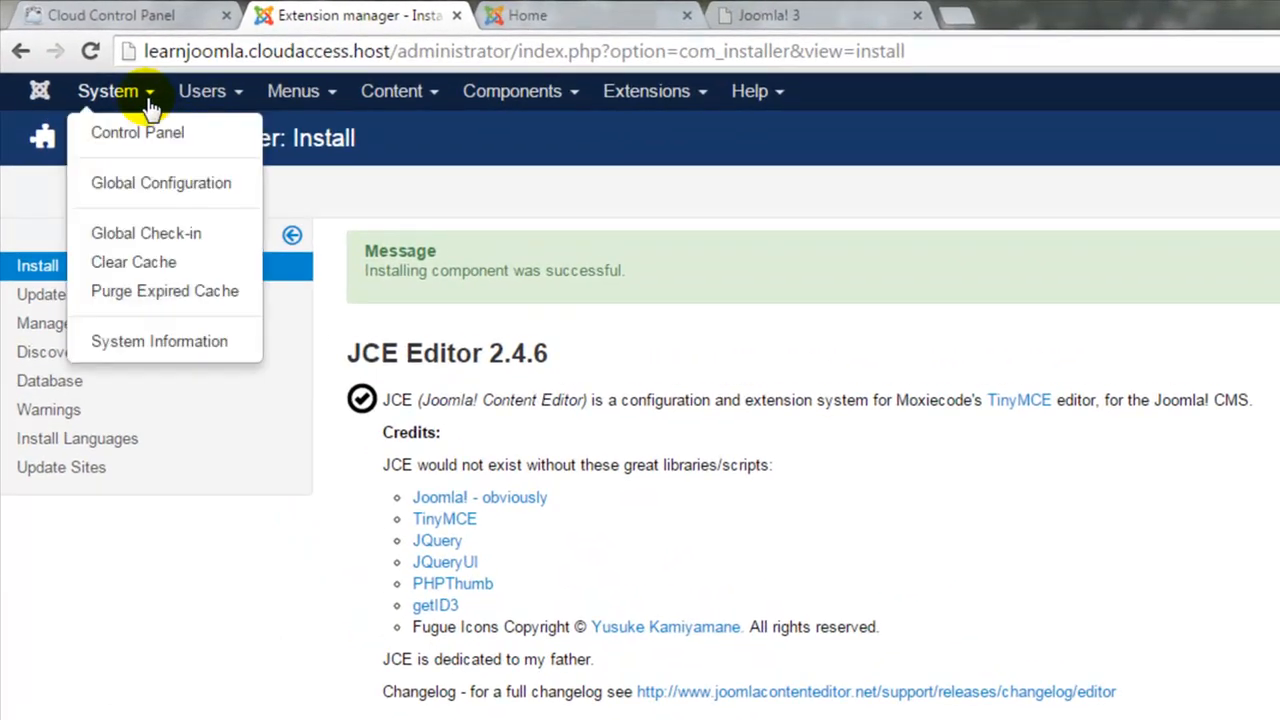
mouse_move(170, 184)
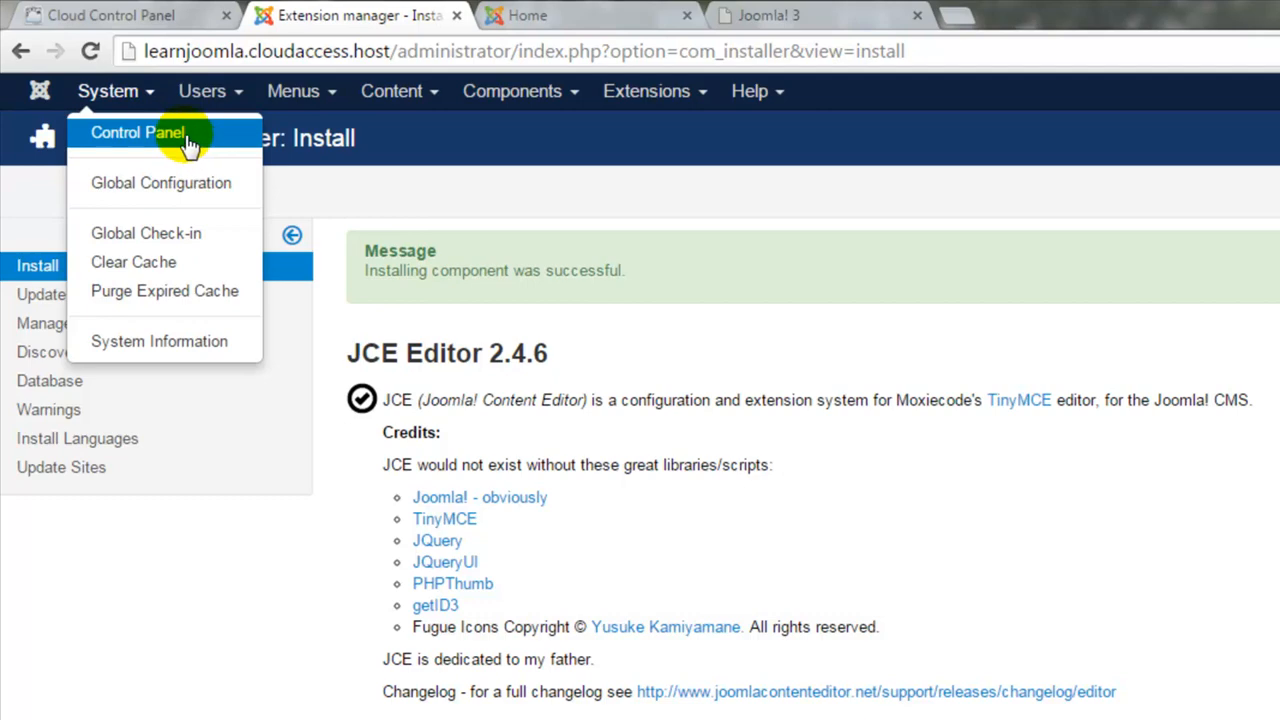
click(136, 132)
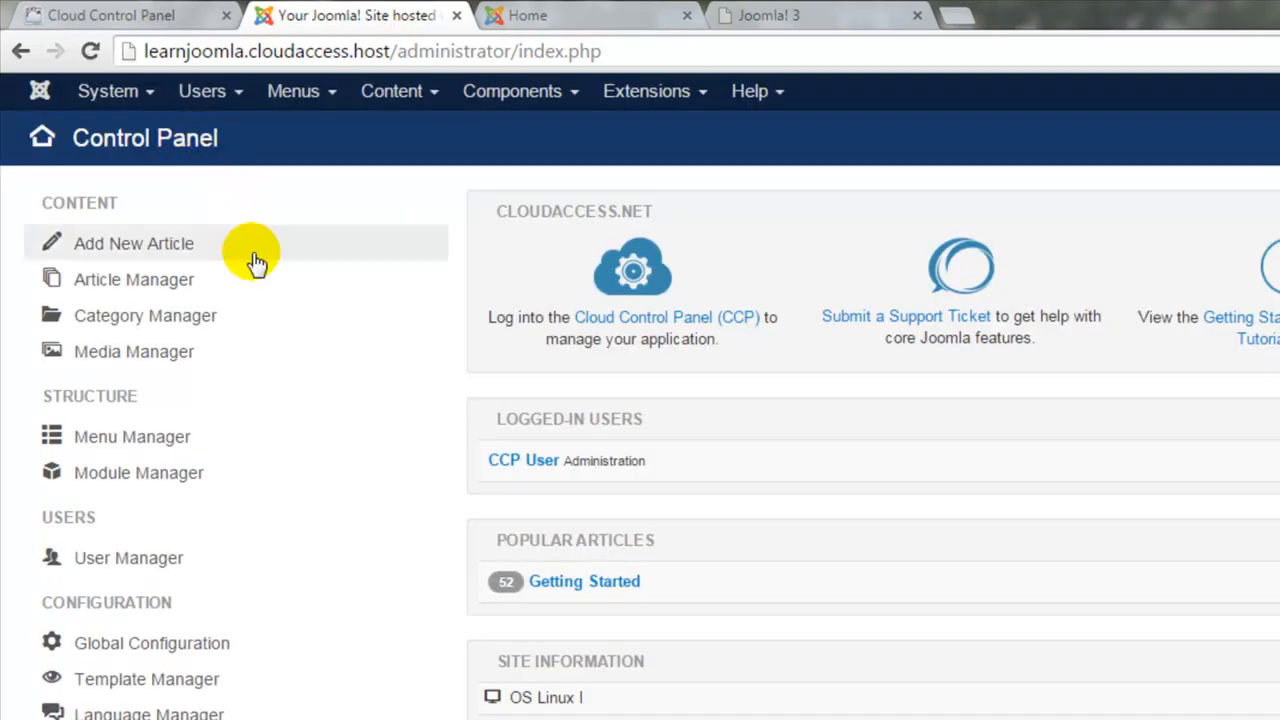
scroll(down, 3)
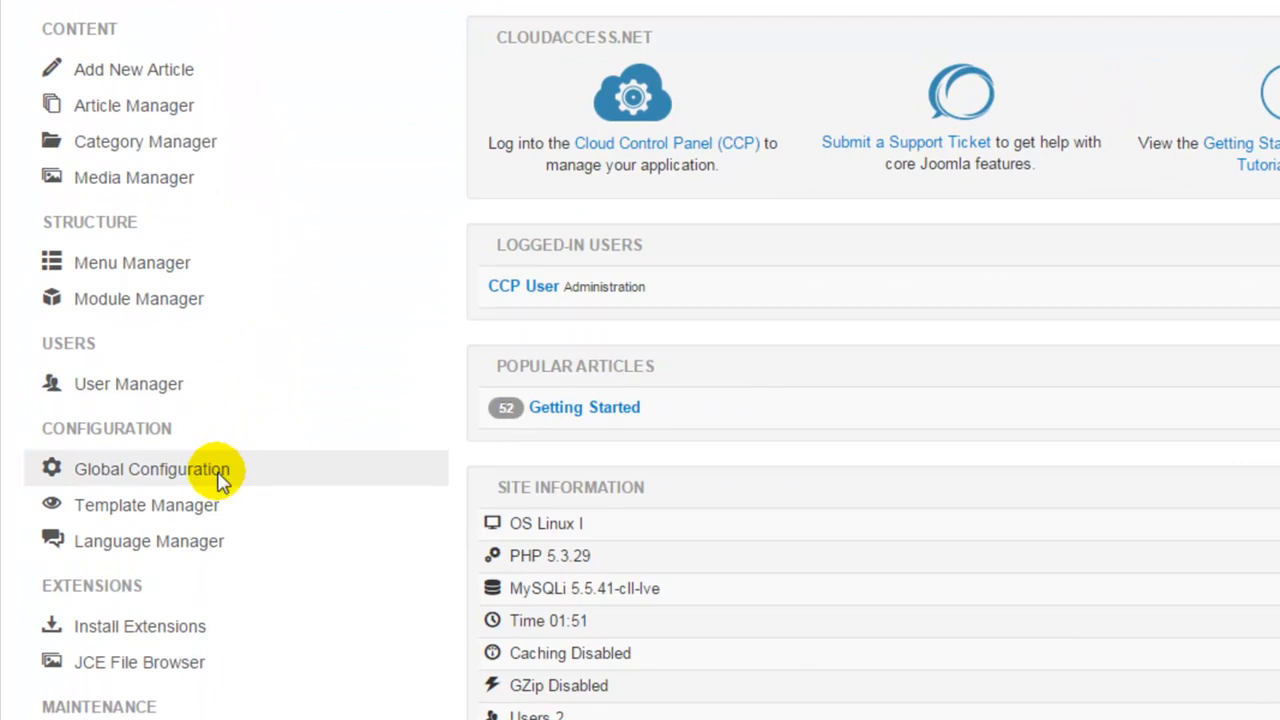
click(152, 468)
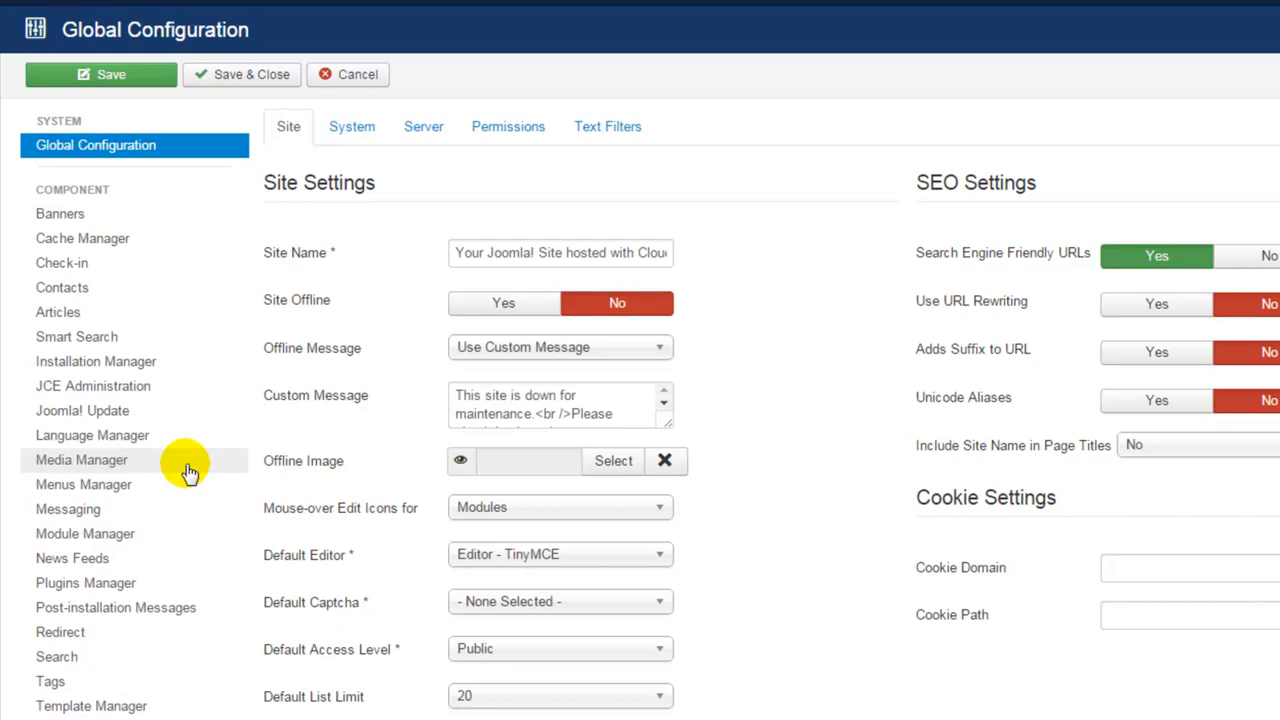
mouse_move(316, 576)
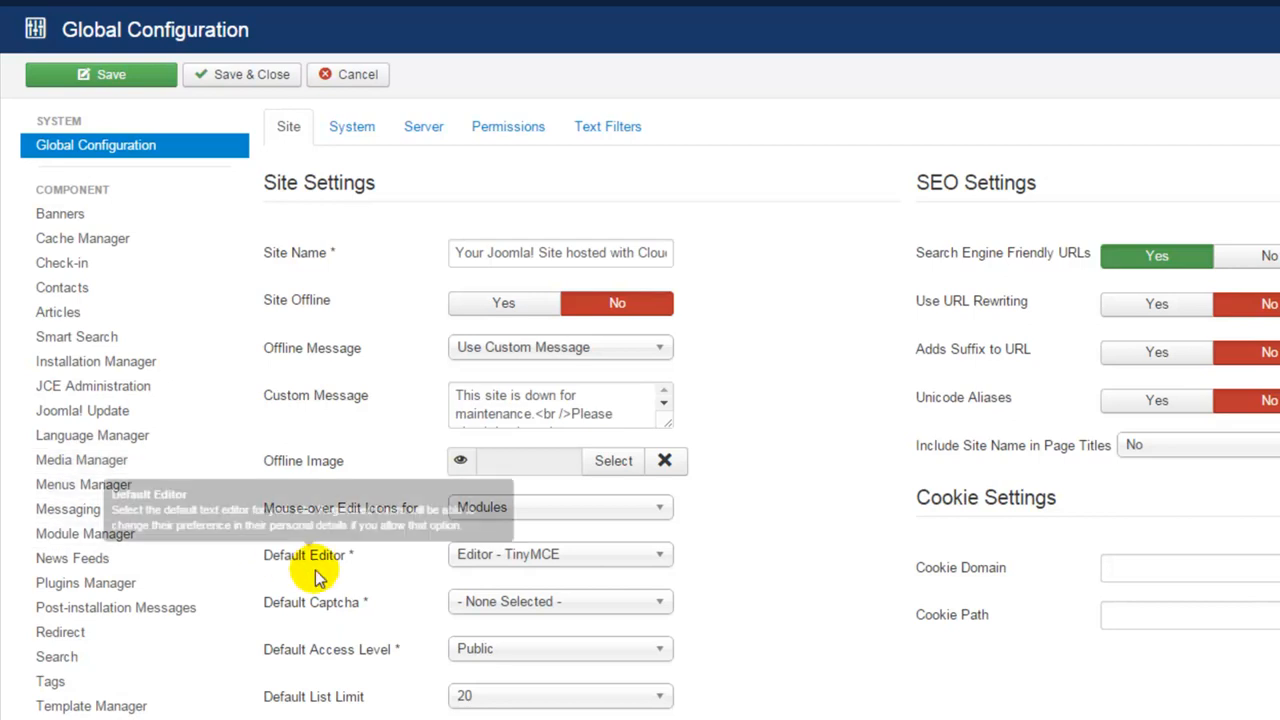
Set Default Editor to 'Editor - JCE' and save the configuration
click(560, 554)
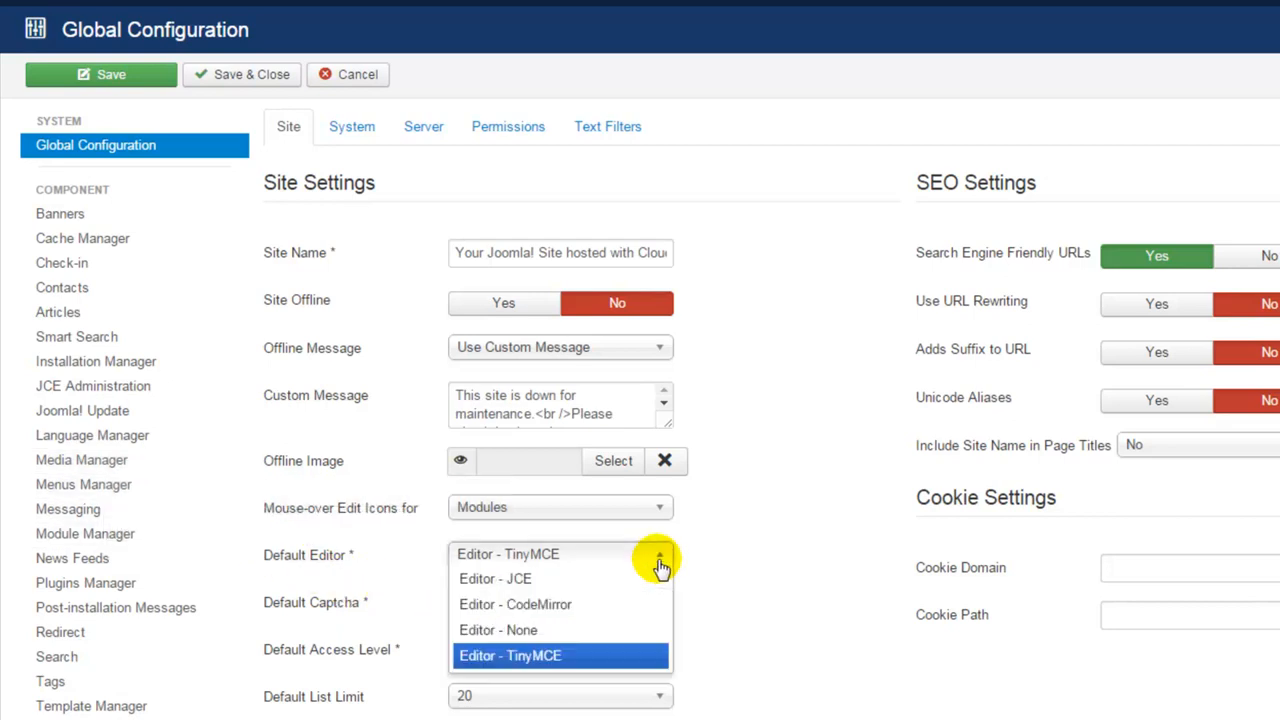
mouse_move(624, 578)
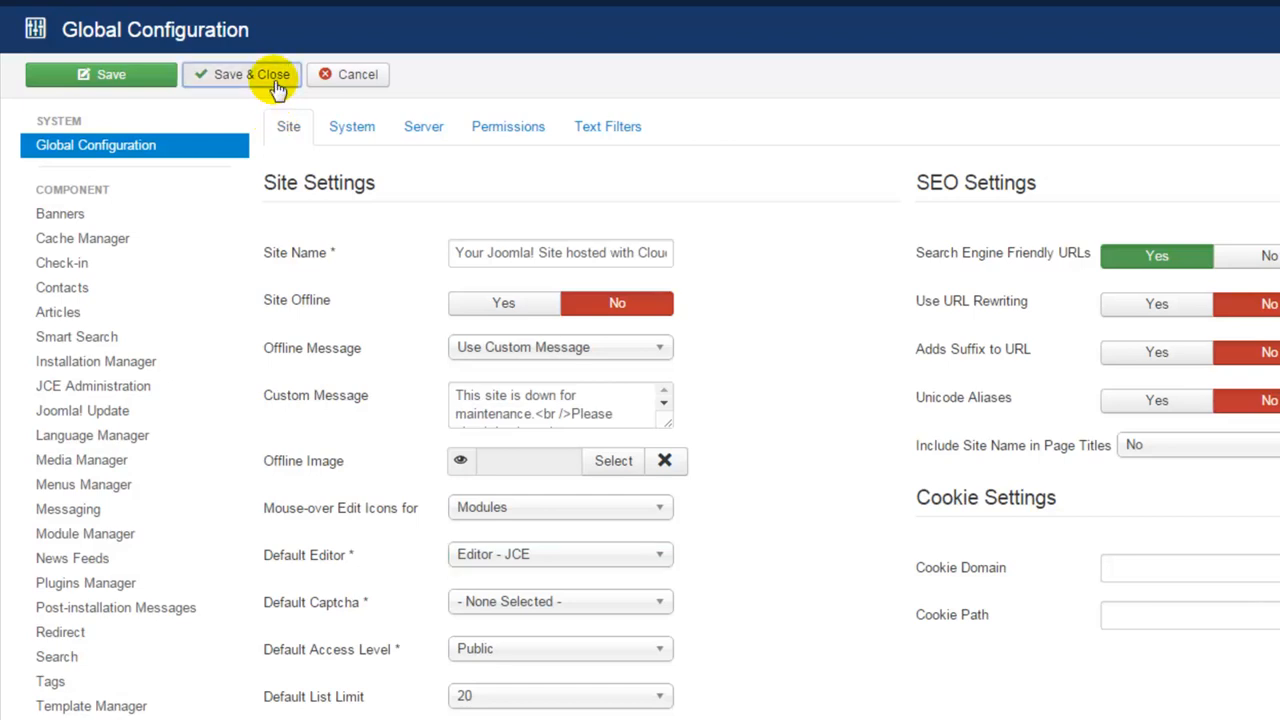
click(242, 74)
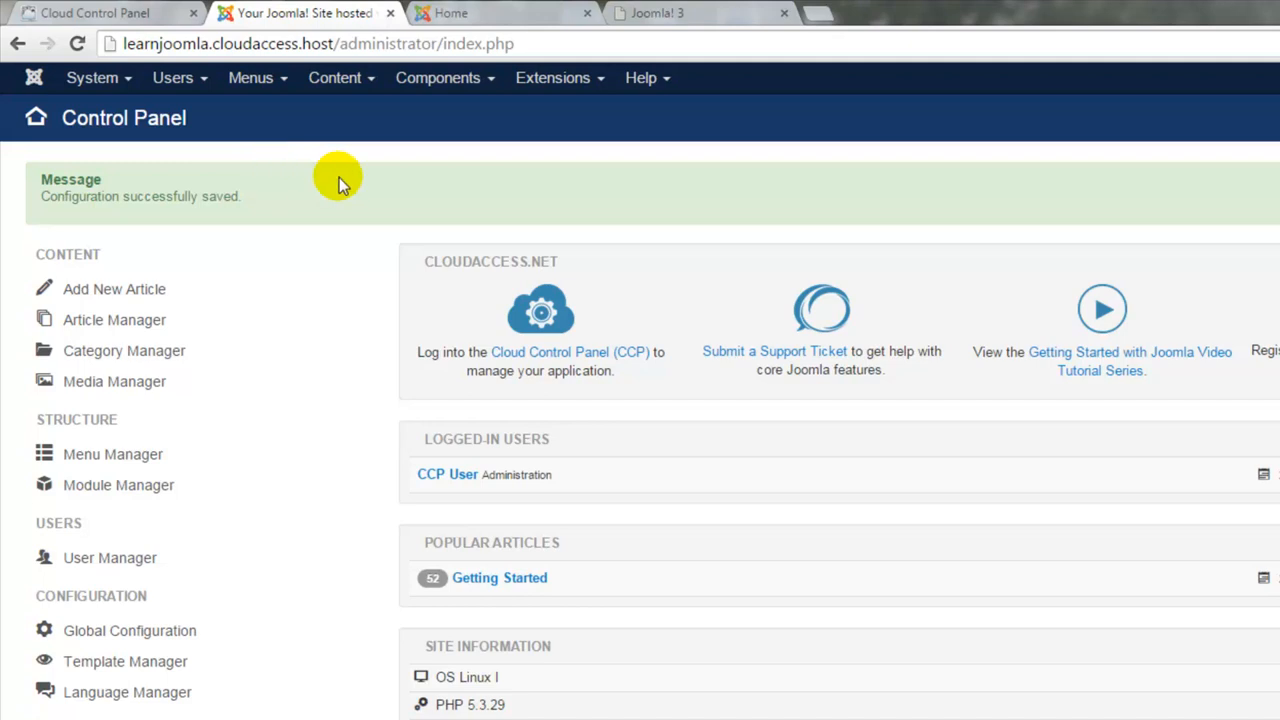
Open the Getting Started article for editing, now showing the JCE toolbar
click(436, 76)
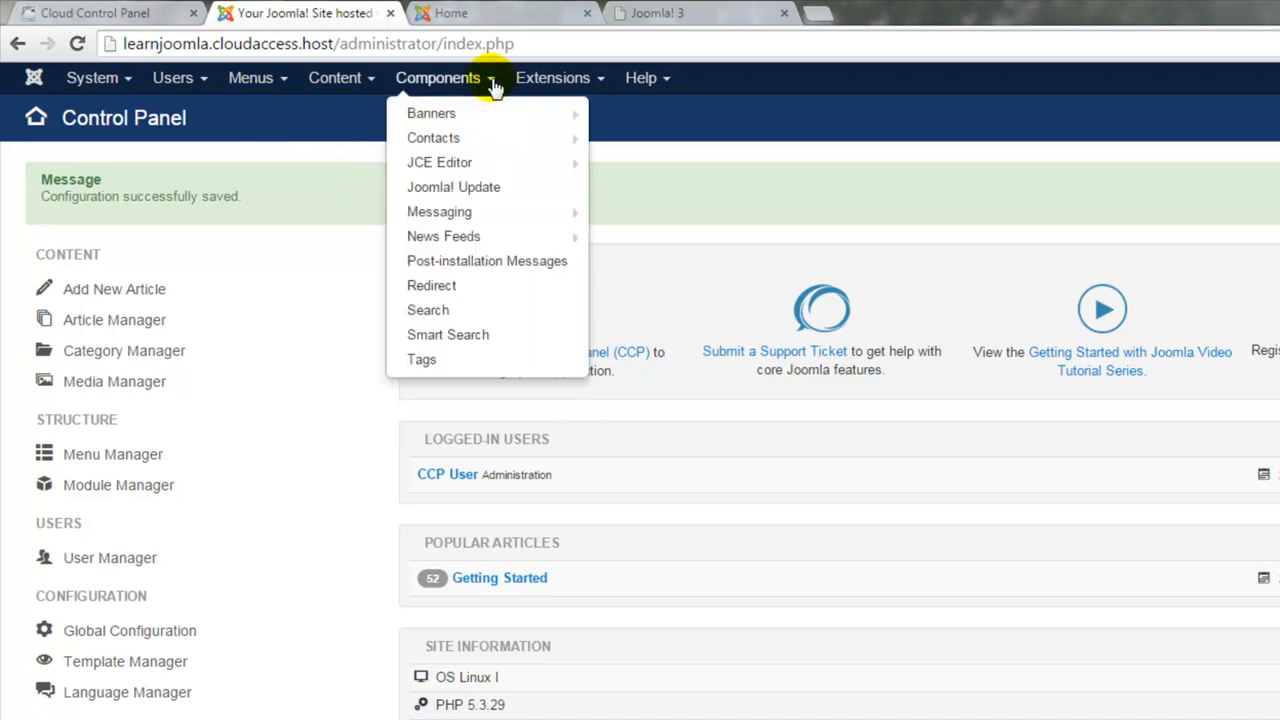
mouse_move(440, 162)
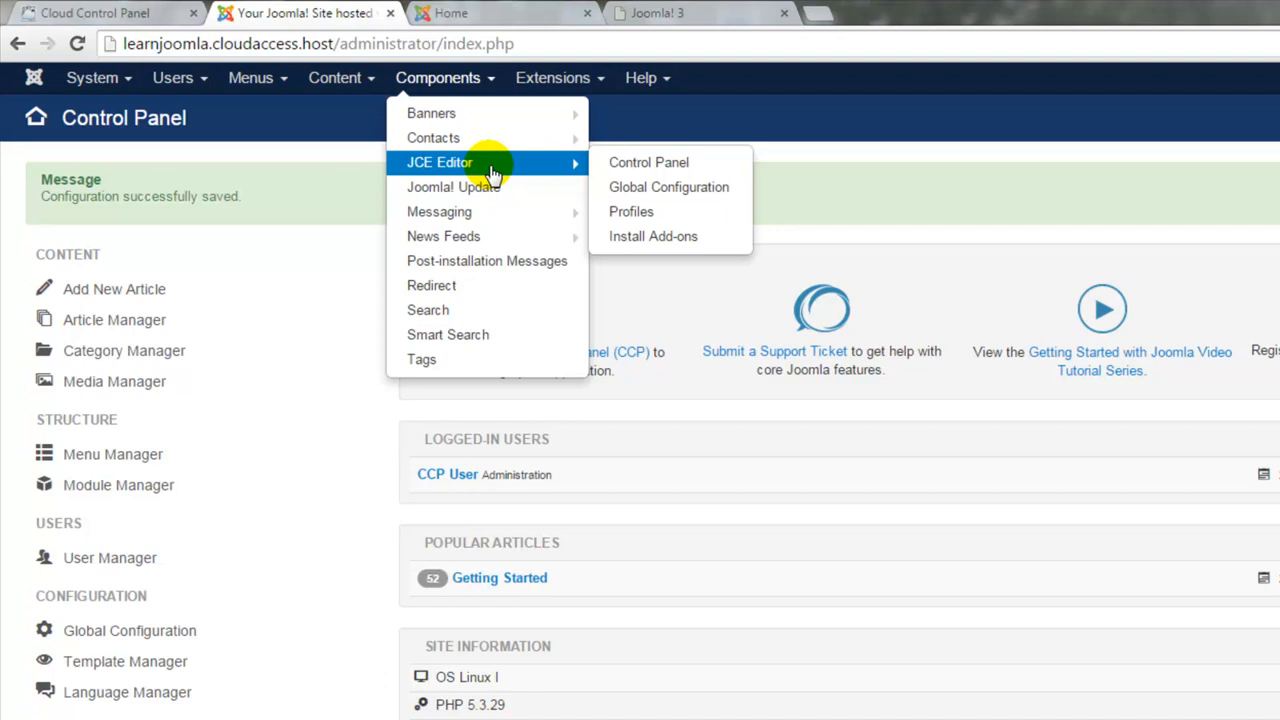
mouse_move(360, 244)
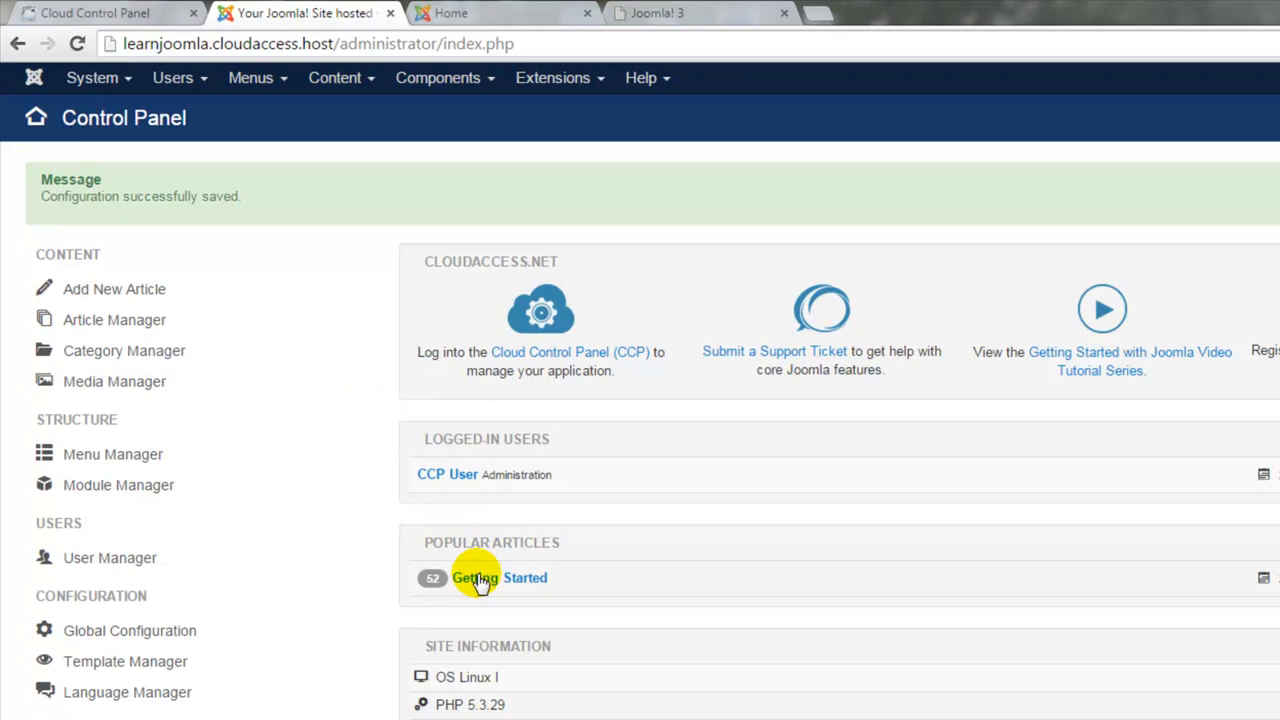
click(476, 578)
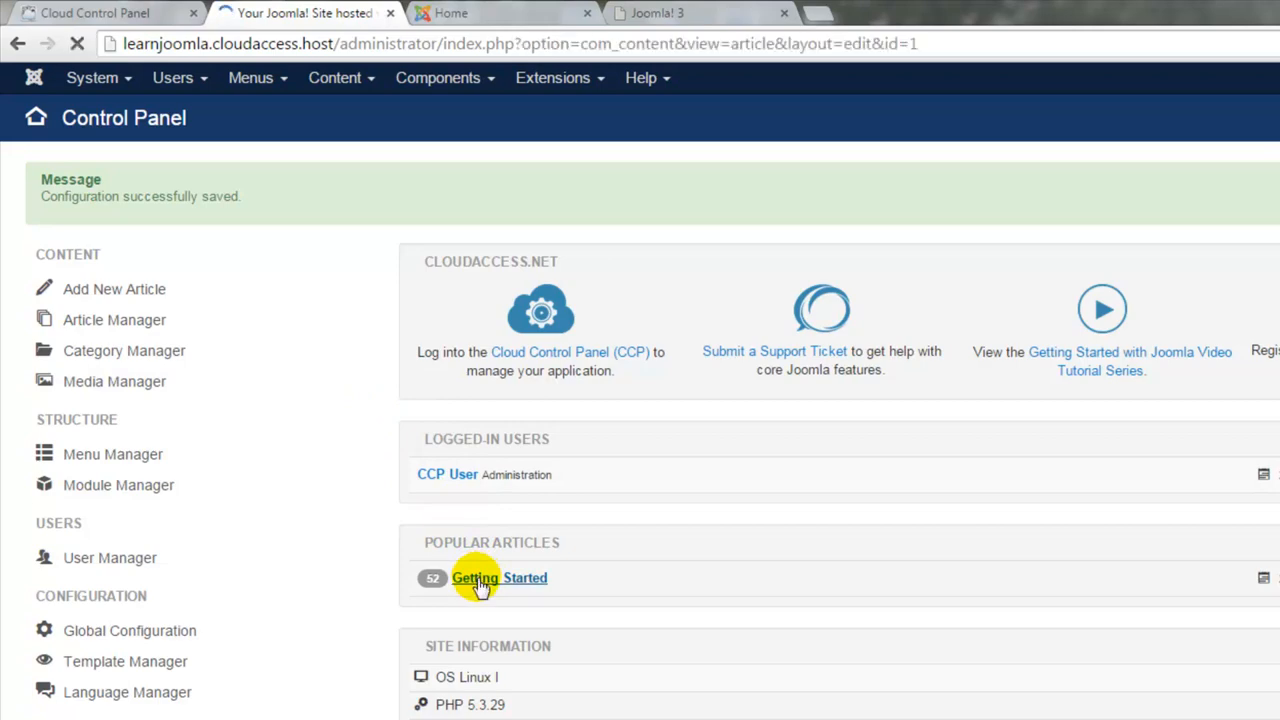
click(500, 578)
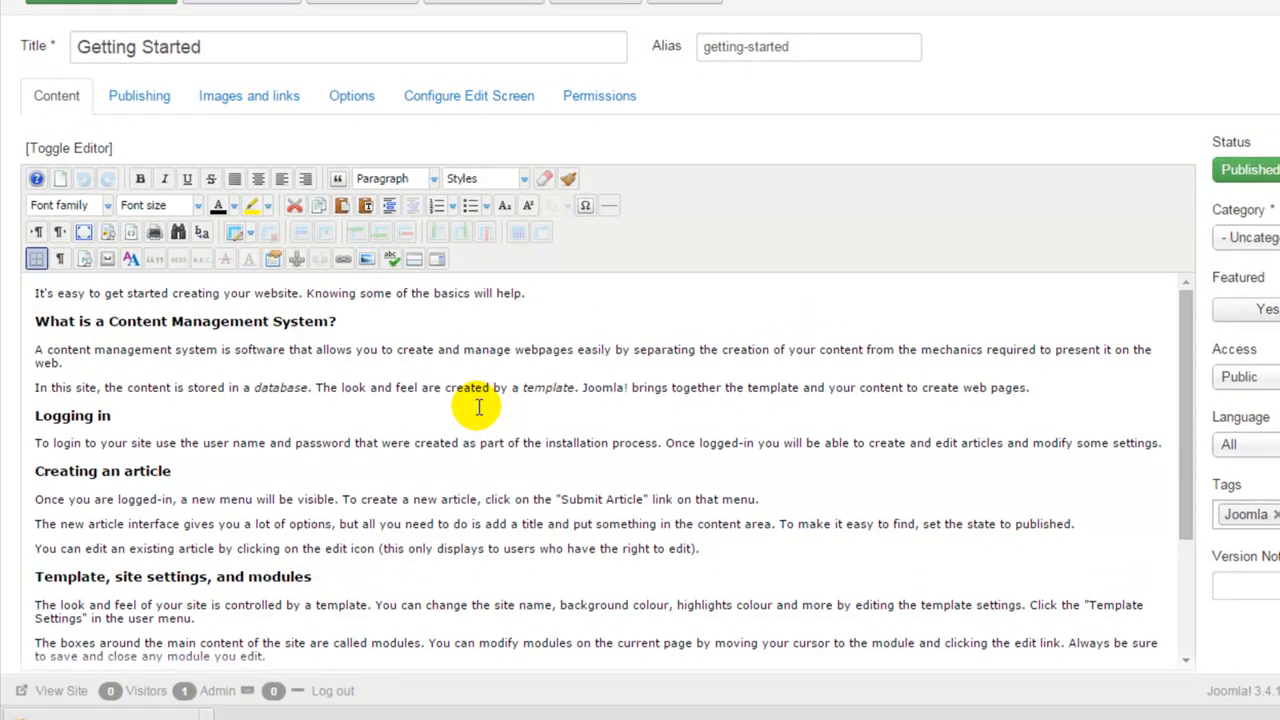